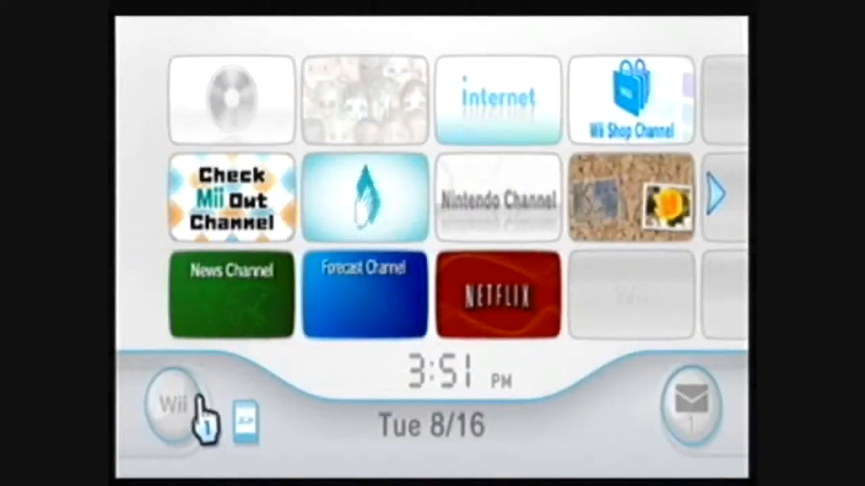
# Reach Console Information via Wii Settings page 2 and Internet to show the MAC address.
pyautogui.click(174, 404)
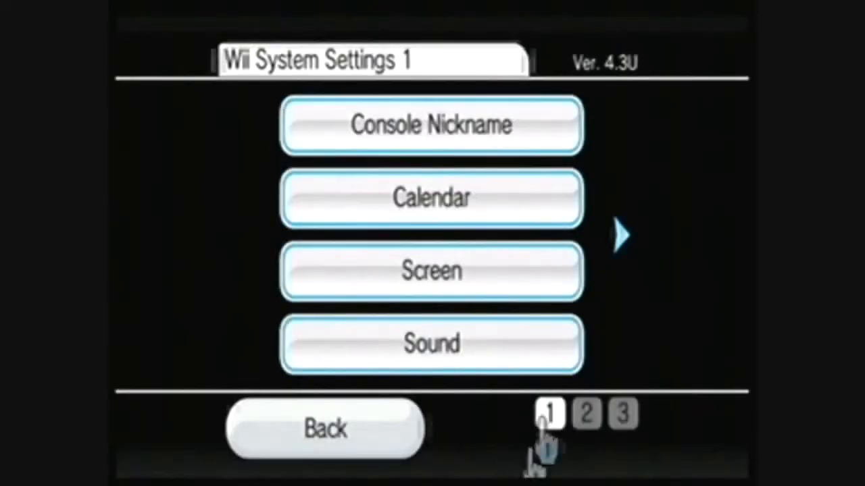
pyautogui.moveTo(651, 92)
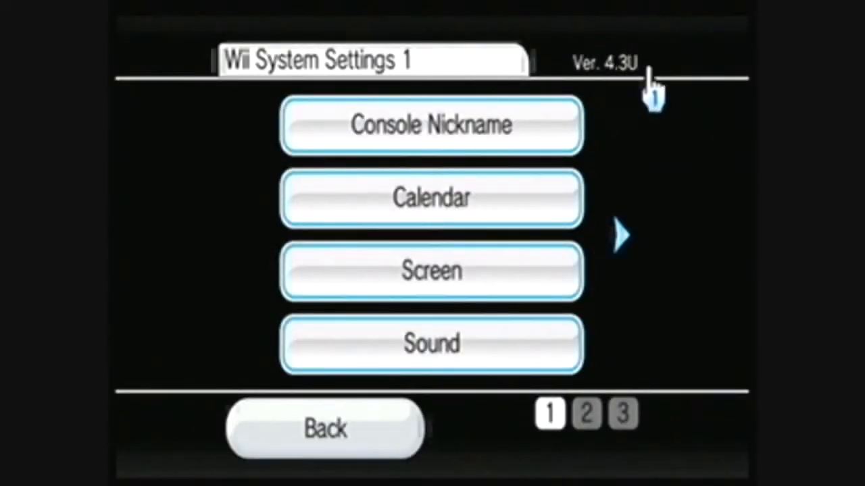
pyautogui.moveTo(624, 94)
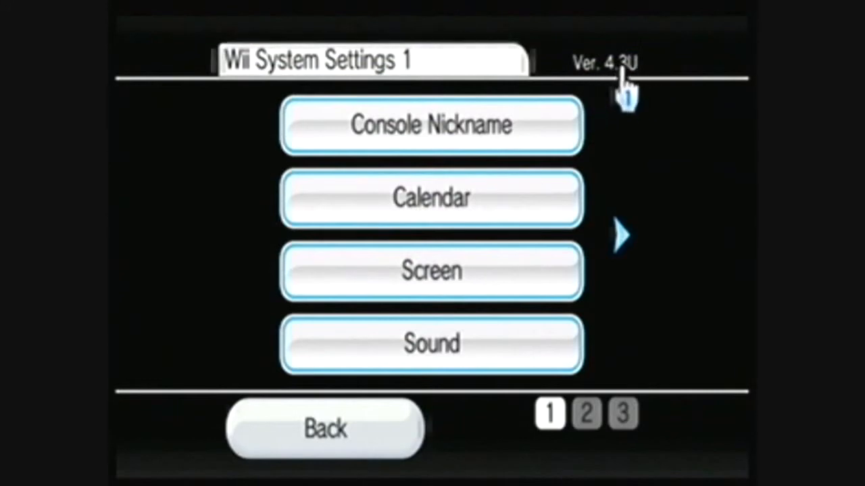
pyautogui.click(620, 235)
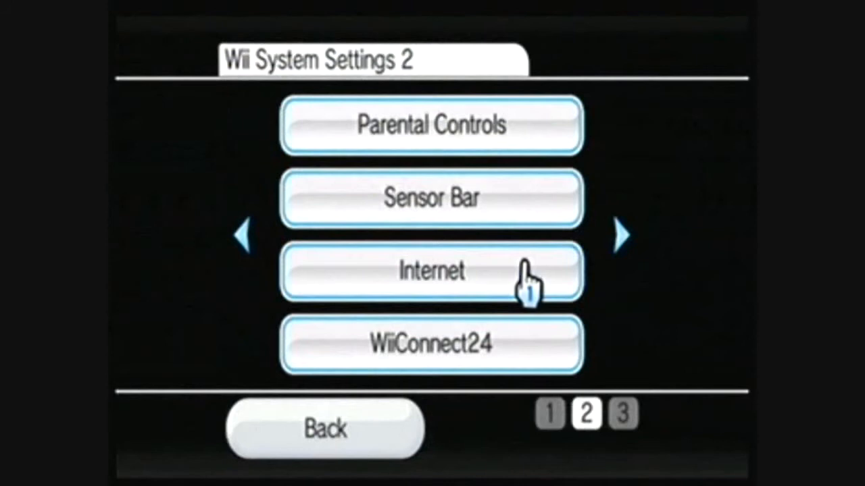
pyautogui.click(431, 272)
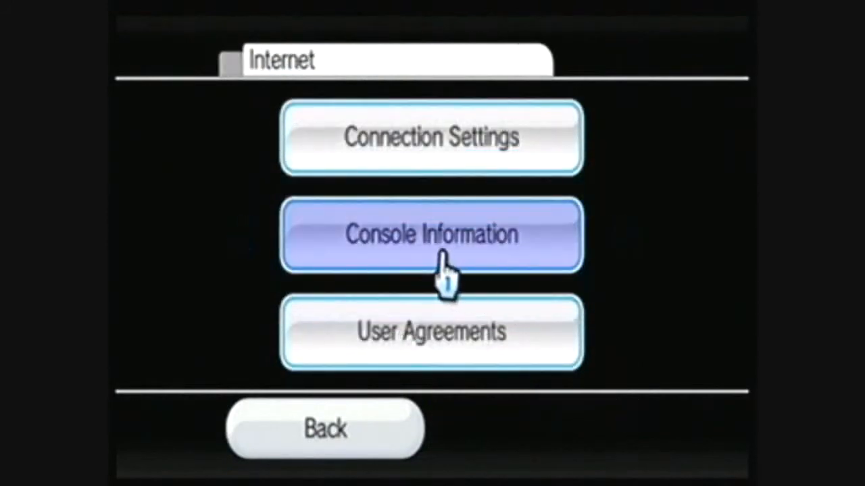
pyautogui.click(430, 235)
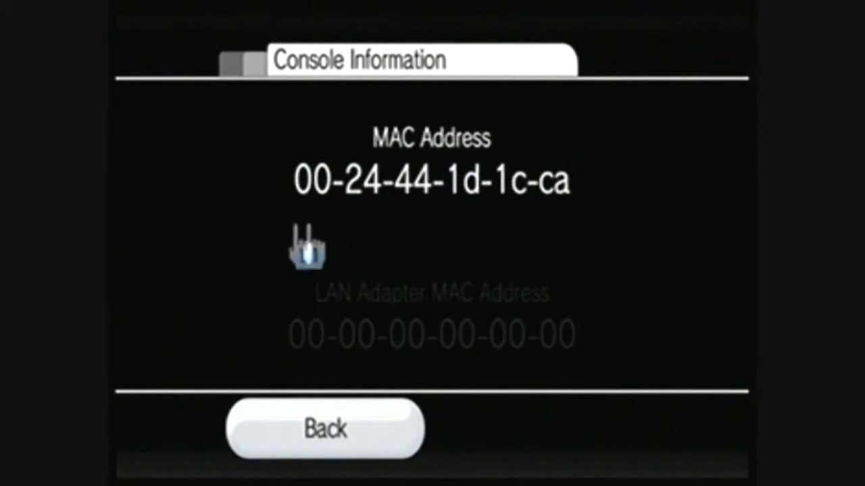
pyautogui.moveTo(521, 254)
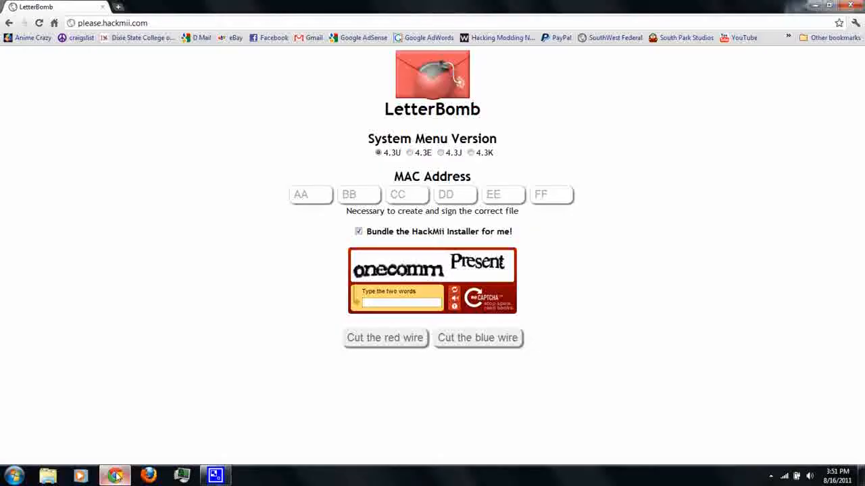
# Enter the console's MAC address pairs into the LetterBomb boxes, keeping 4.3U selected.
pyautogui.click(111, 22)
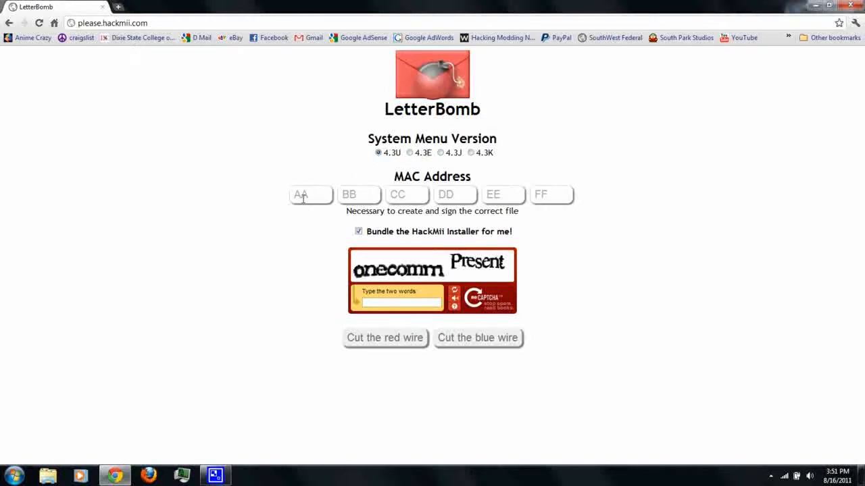
pyautogui.click(311, 194)
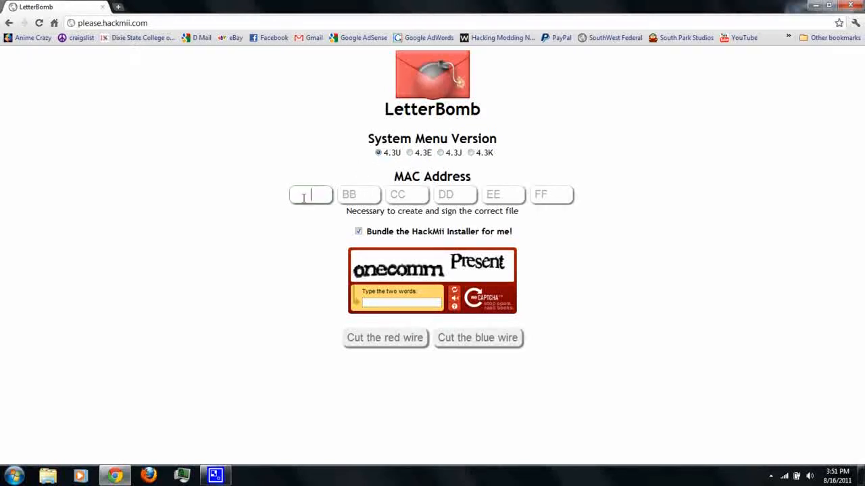
pyautogui.write('2')
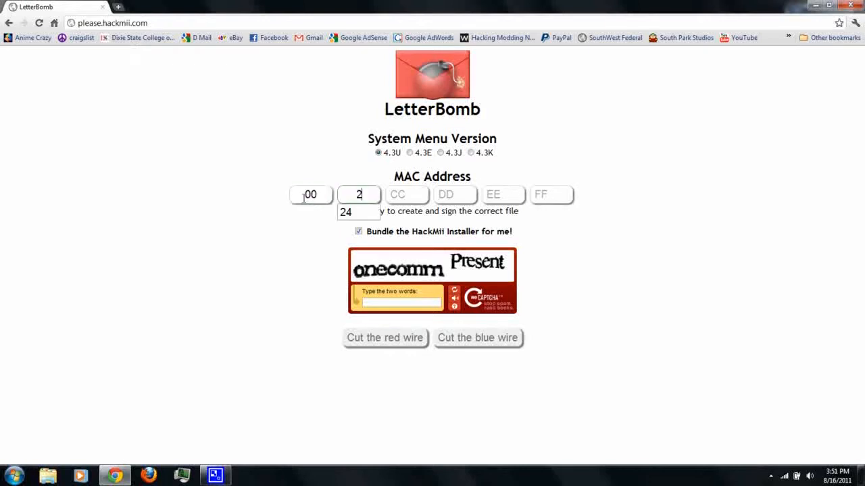
pyautogui.write('4')
pyautogui.click(454, 195)
pyautogui.write('1D')
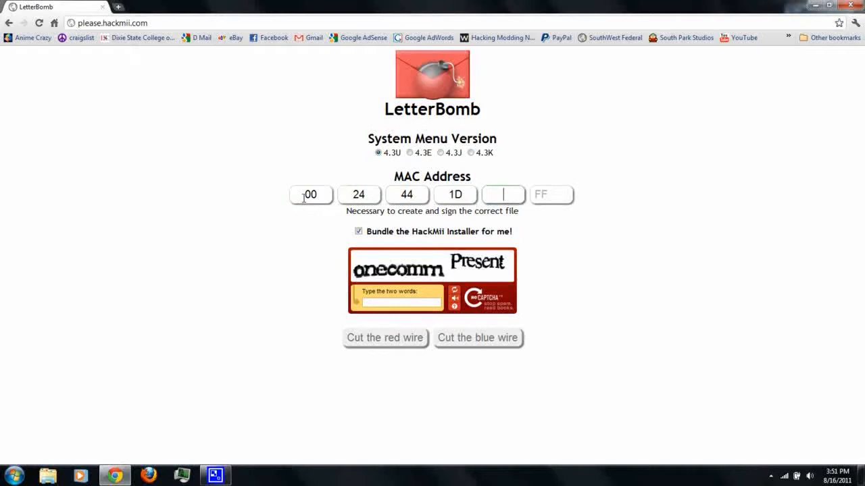
pyautogui.write('1C')
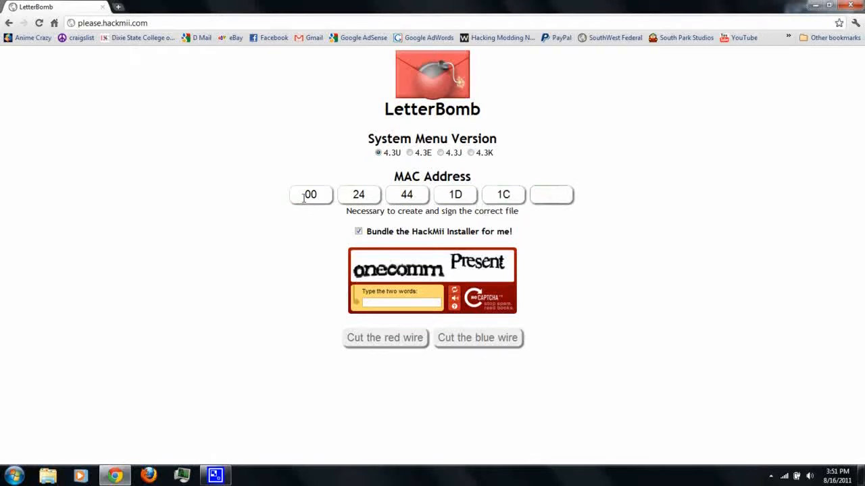
pyautogui.write('CA')
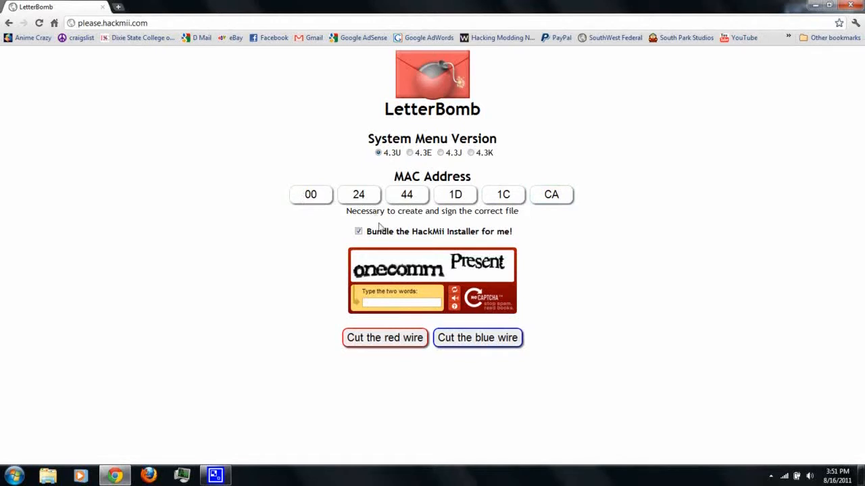
pyautogui.moveTo(516, 235)
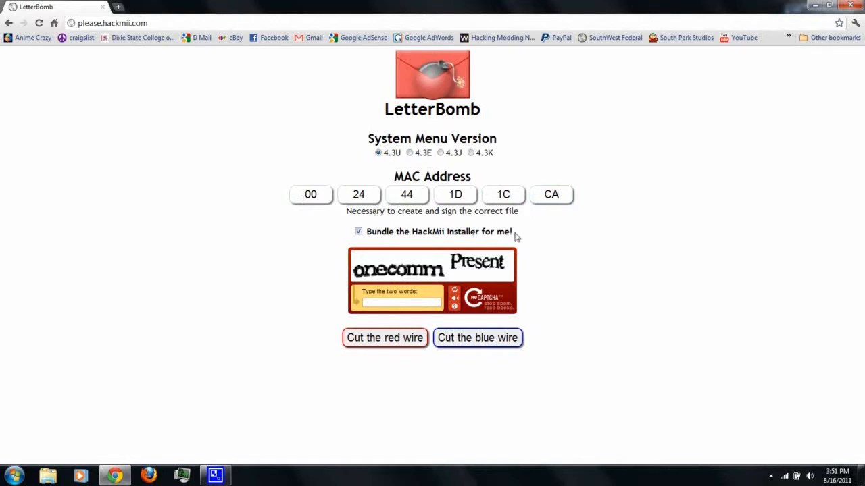
# Answer the captcha with 'onecomm present' and submit via Cut the red wire.
pyautogui.click(398, 303)
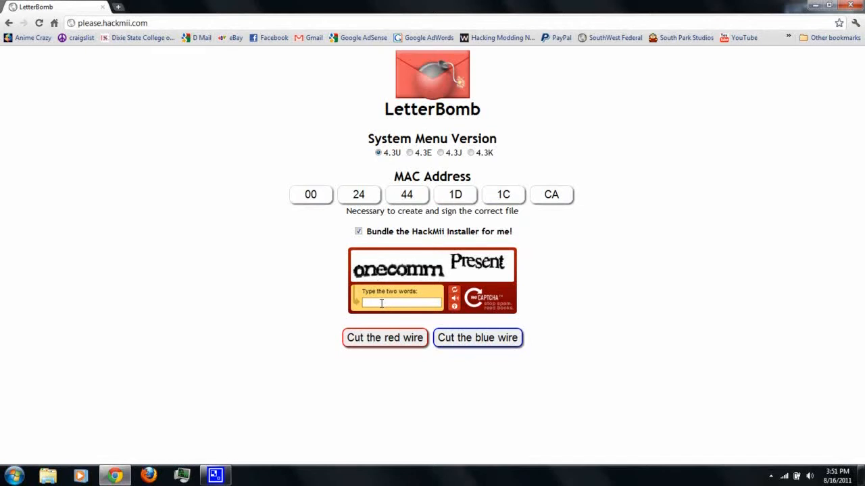
pyautogui.write('onec')
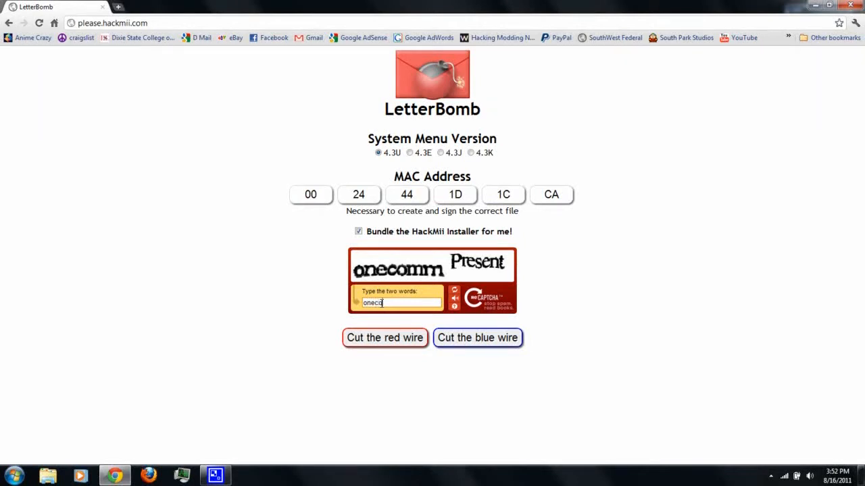
pyautogui.write('omm')
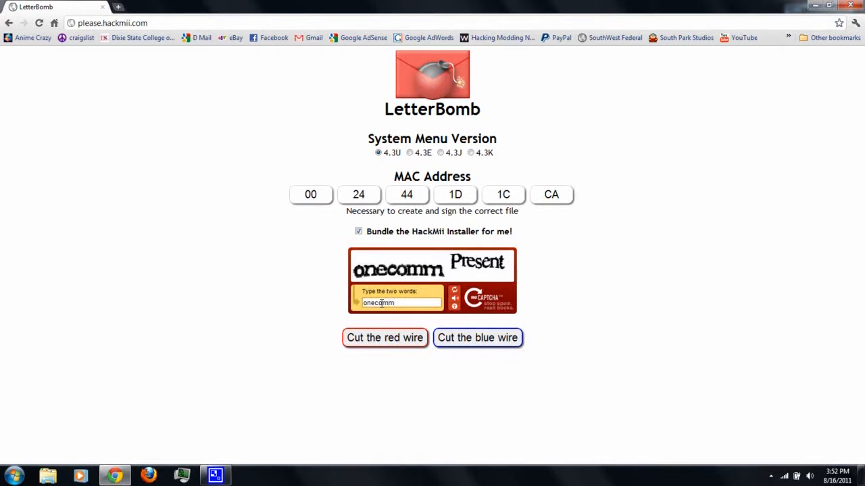
pyautogui.write('pr')
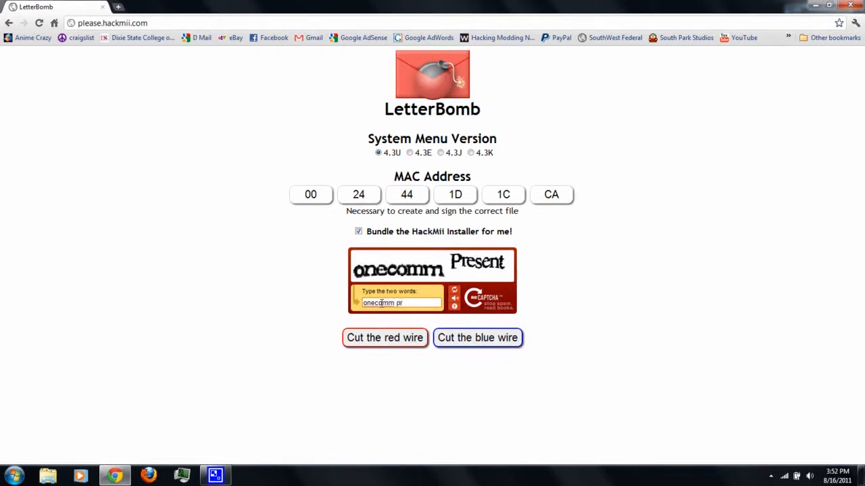
pyautogui.write('e')
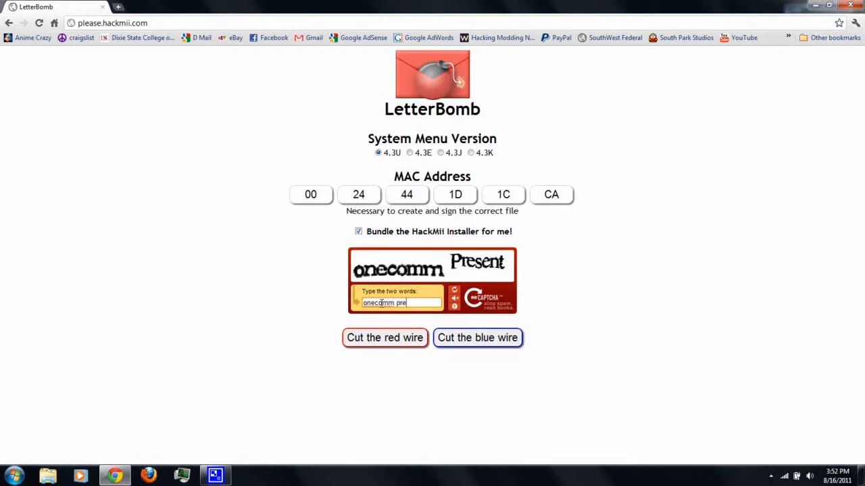
pyautogui.write('sent')
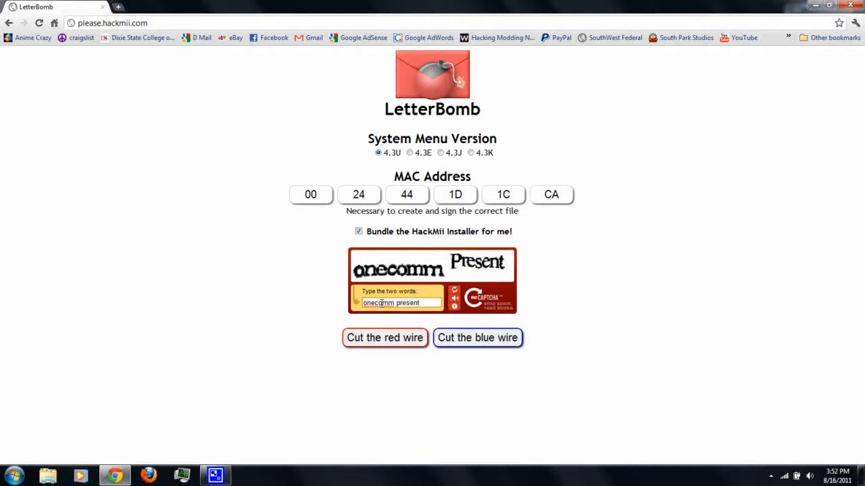
pyautogui.click(384, 338)
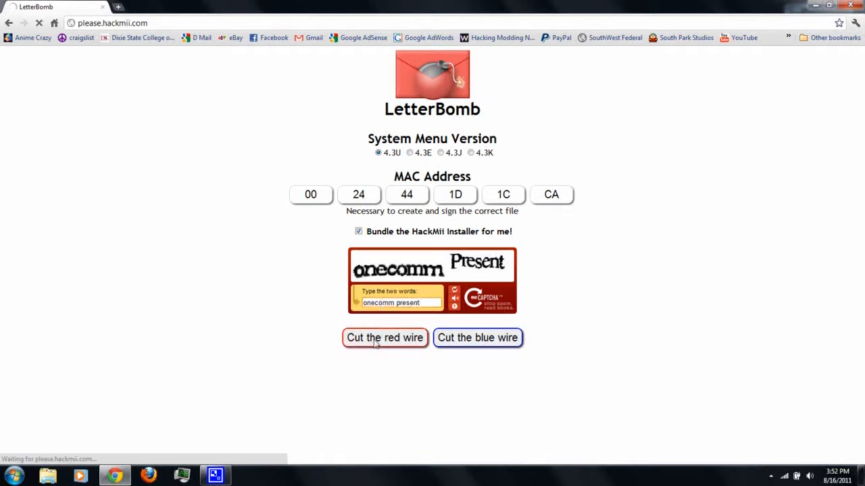
pyautogui.click(384, 338)
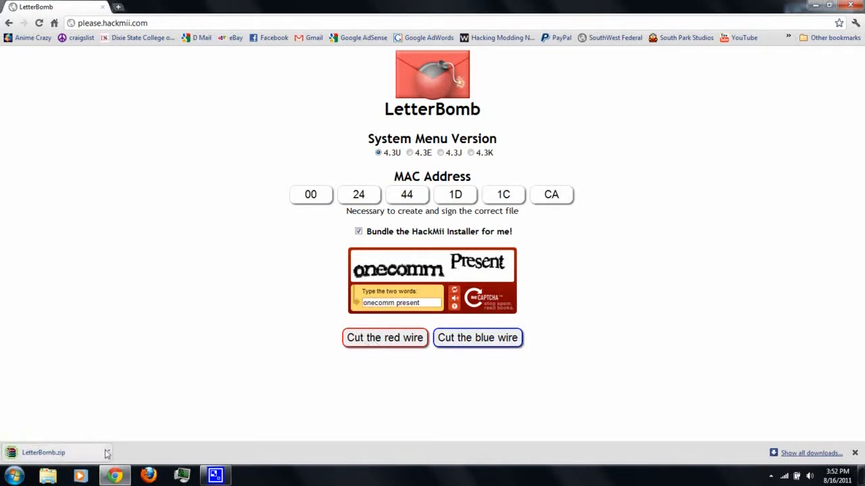
# Show the downloaded LetterBomb.zip in its folder on the desktop.
pyautogui.click(107, 453)
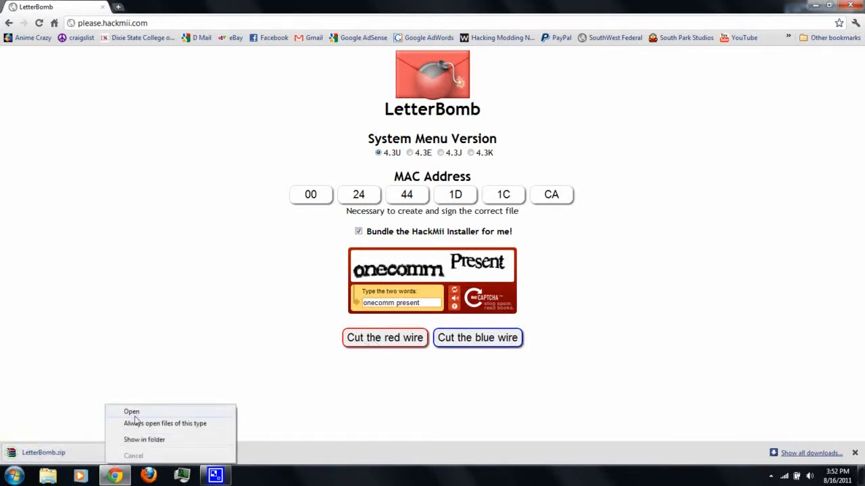
pyautogui.click(138, 427)
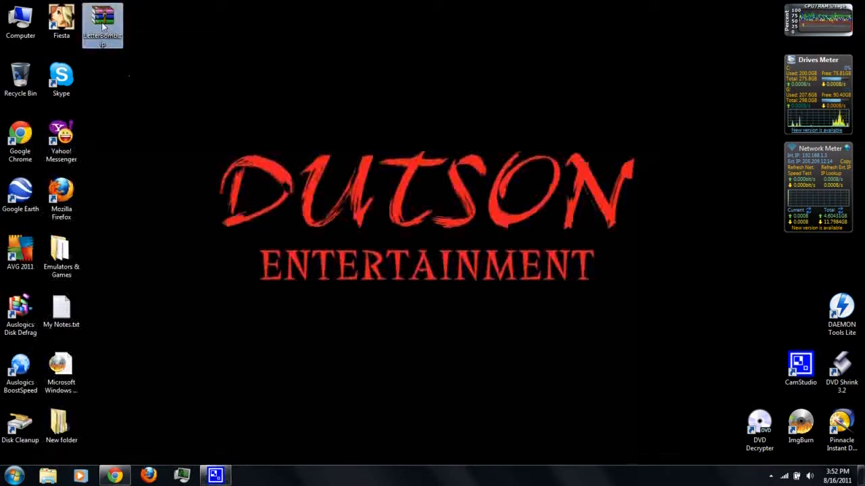
# Extract LetterBomb.zip into a LetterBomb folder and view its contents.
pyautogui.rightClick(103, 24)
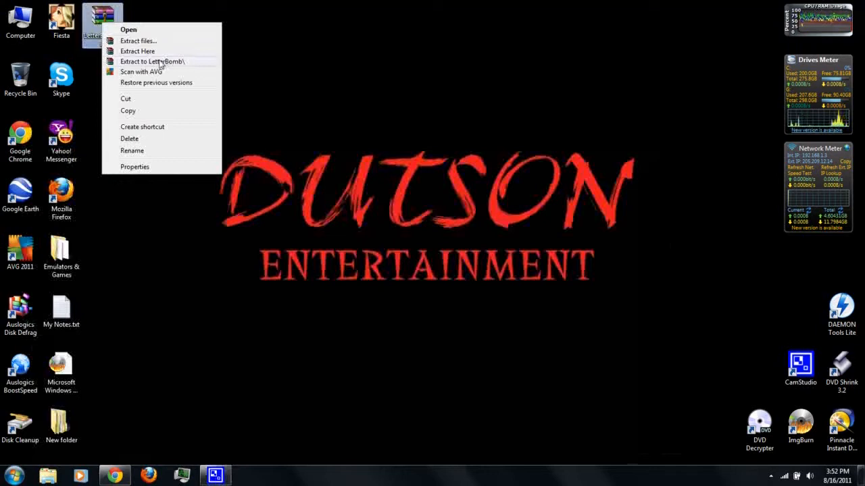
pyautogui.click(138, 51)
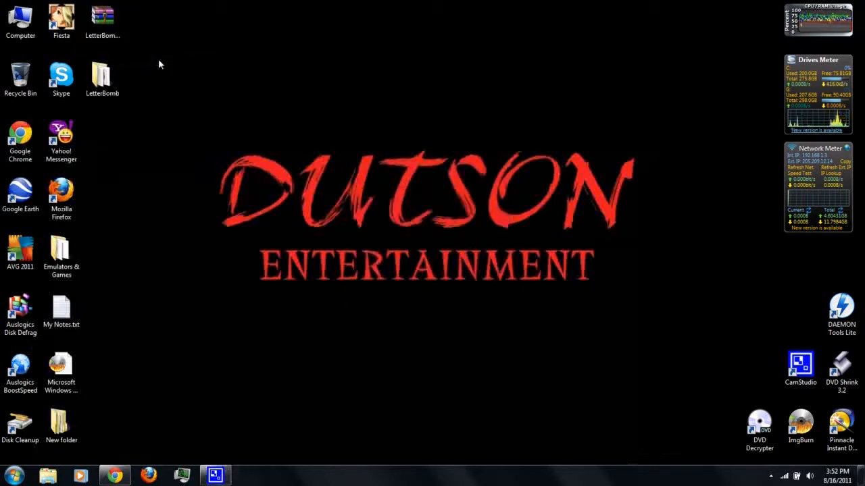
pyautogui.doubleClick(102, 74)
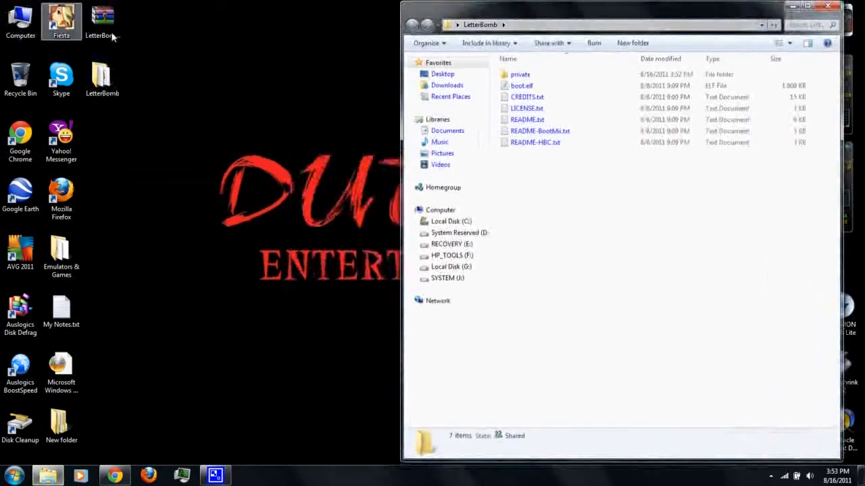
pyautogui.click(441, 210)
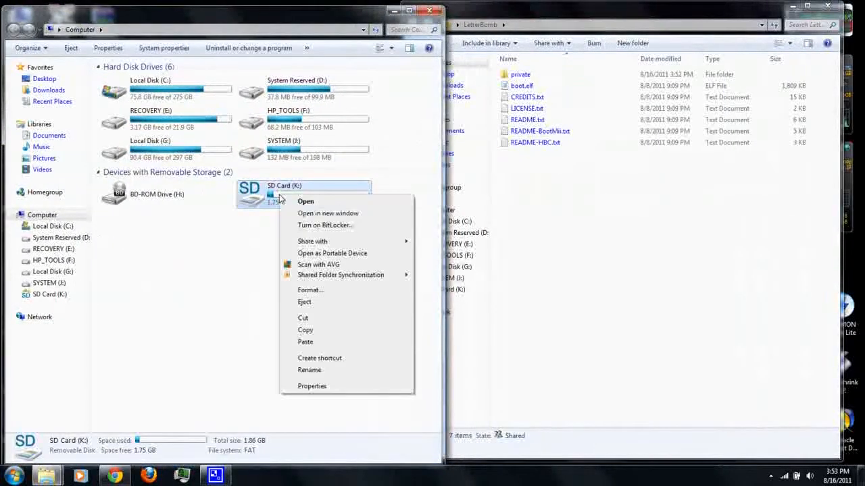
# Quick-format the SD card as FAT, accepting the erase warning and completion notice.
pyautogui.click(310, 289)
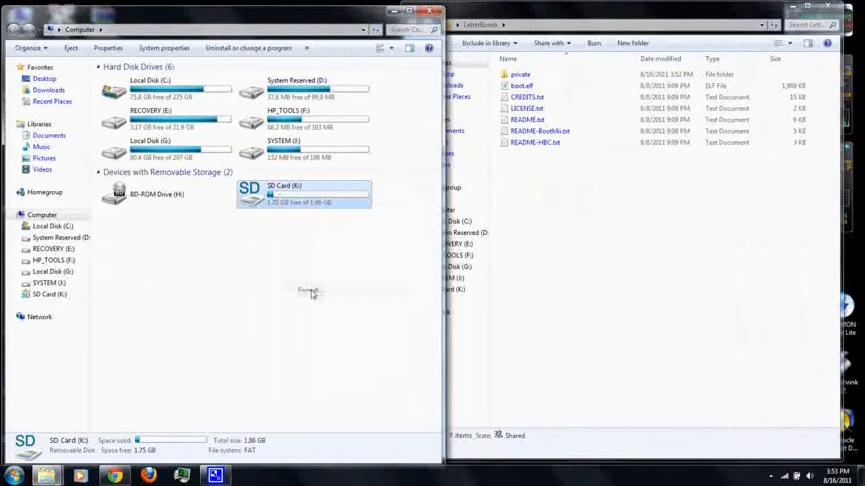
pyautogui.click(310, 290)
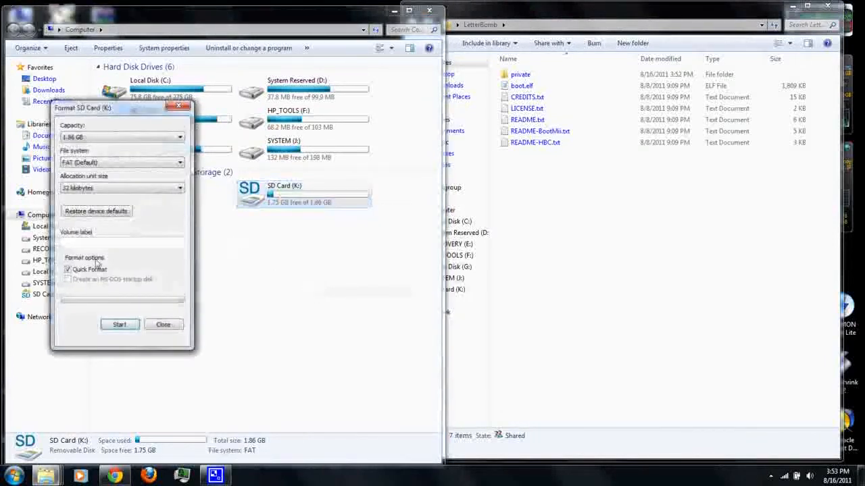
pyautogui.click(119, 324)
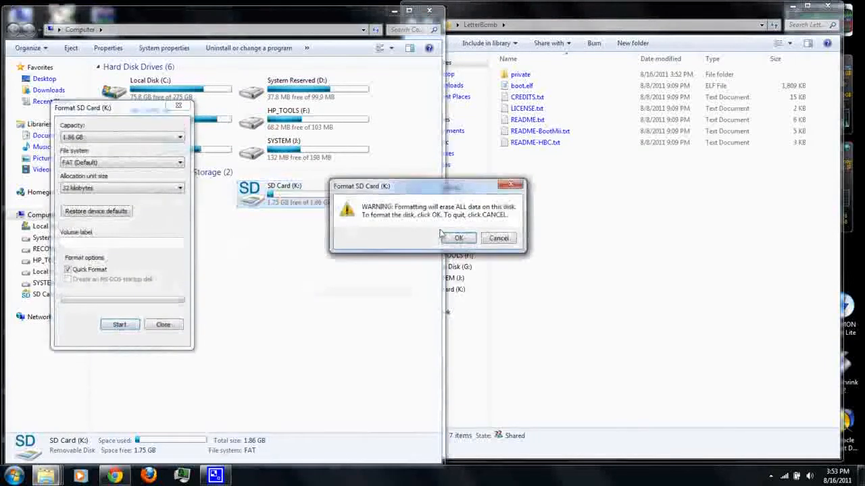
pyautogui.click(458, 238)
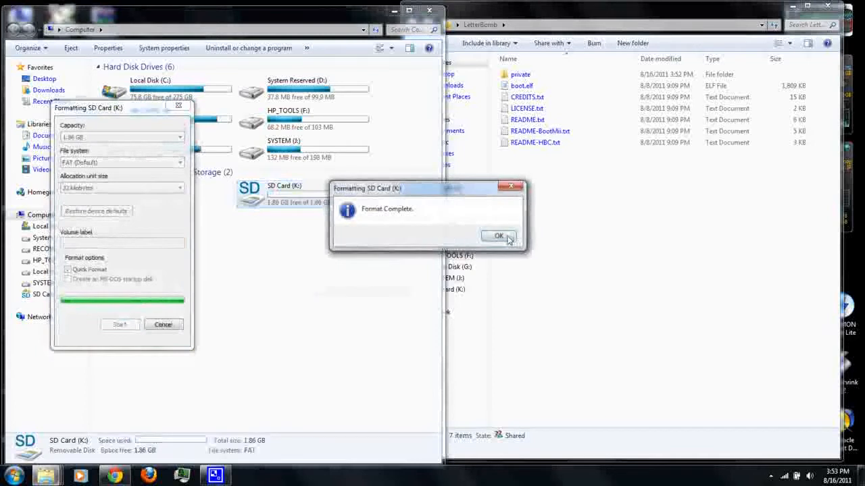
pyautogui.click(499, 235)
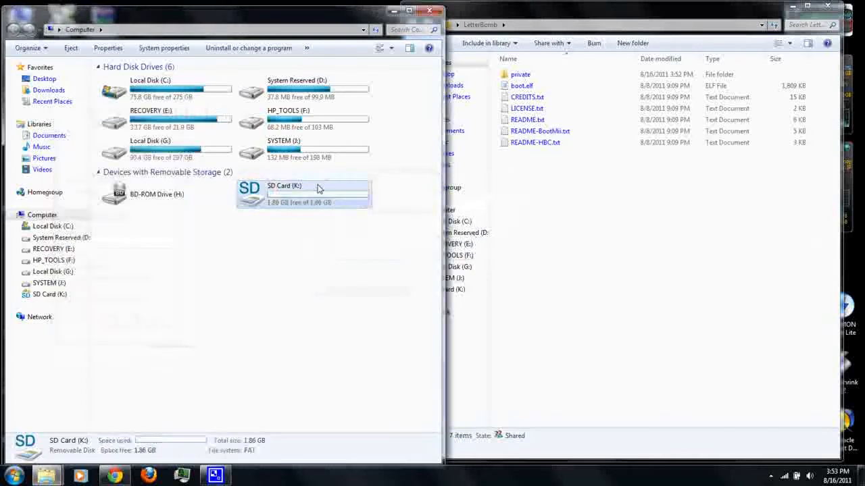
# View the empty SD Card (K:) beside the LetterBomb folder's files.
pyautogui.doubleClick(304, 195)
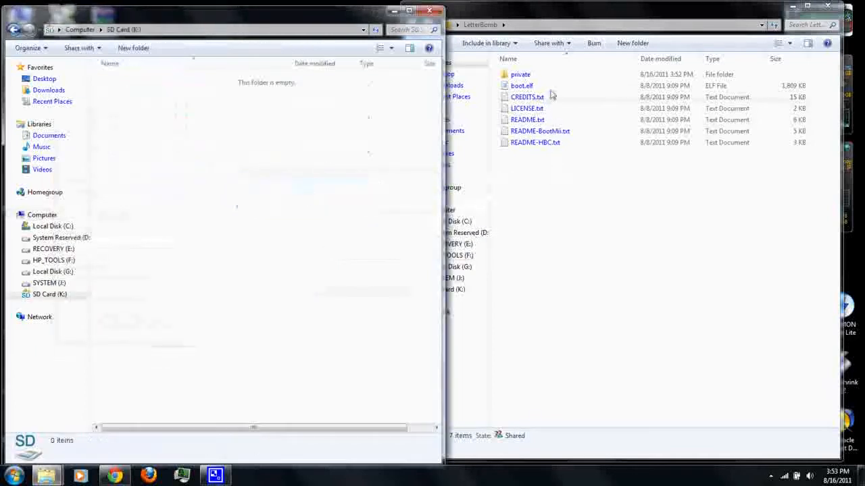
pyautogui.click(522, 85)
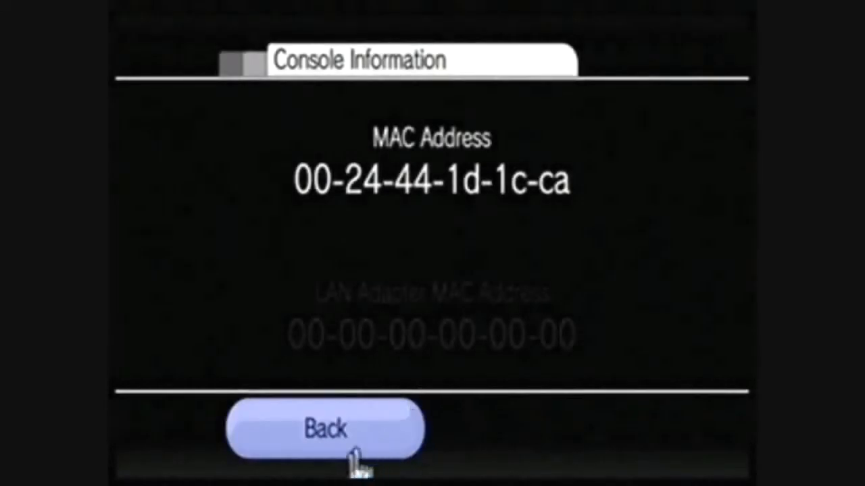
# Back out of the settings screens to the Wii home menu.
pyautogui.click(325, 428)
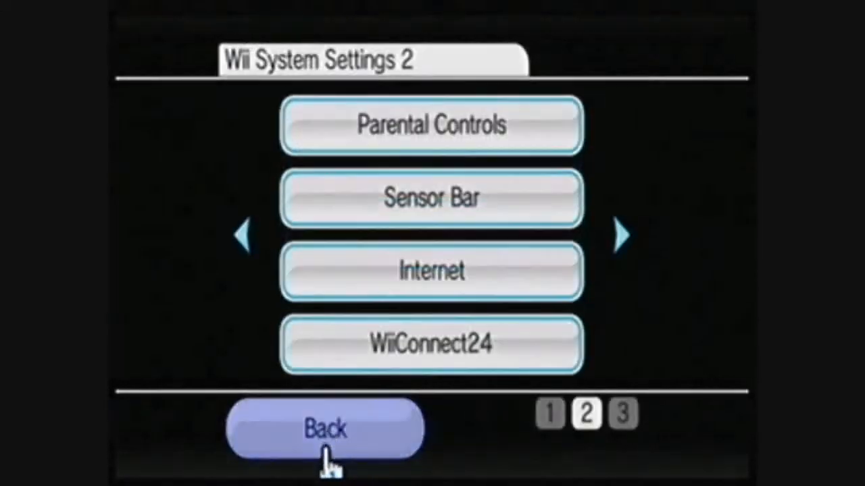
pyautogui.click(325, 428)
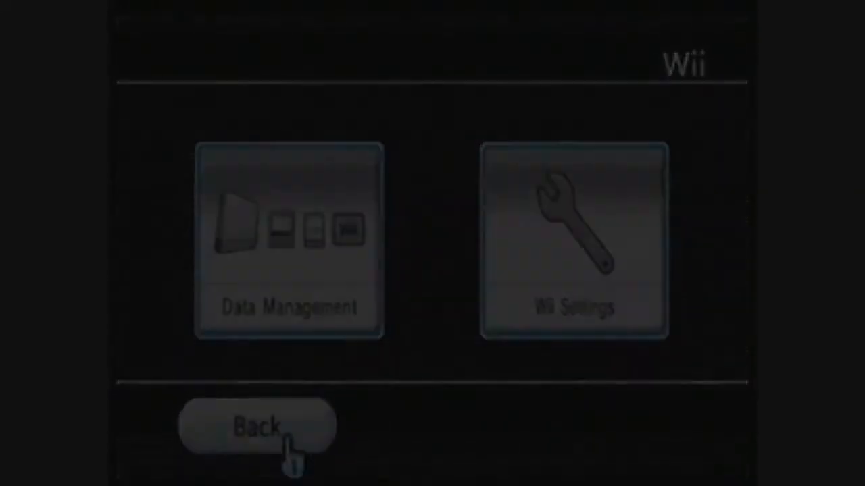
pyautogui.click(256, 425)
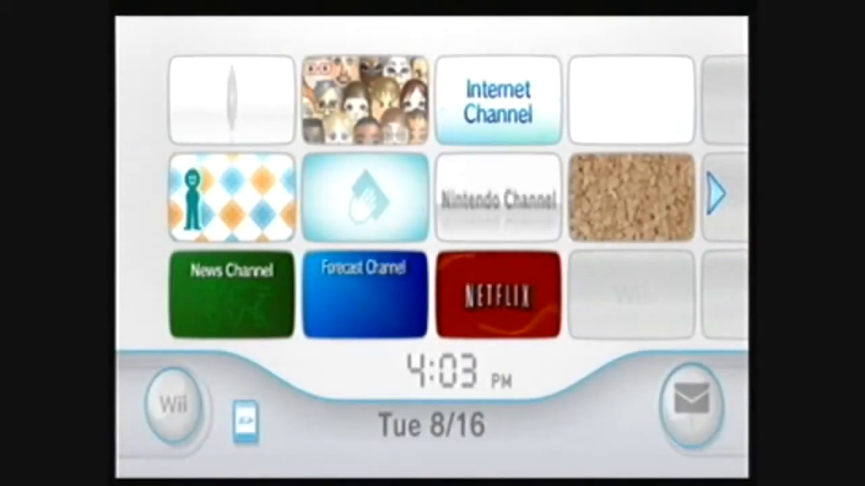
pyautogui.moveTo(687, 405)
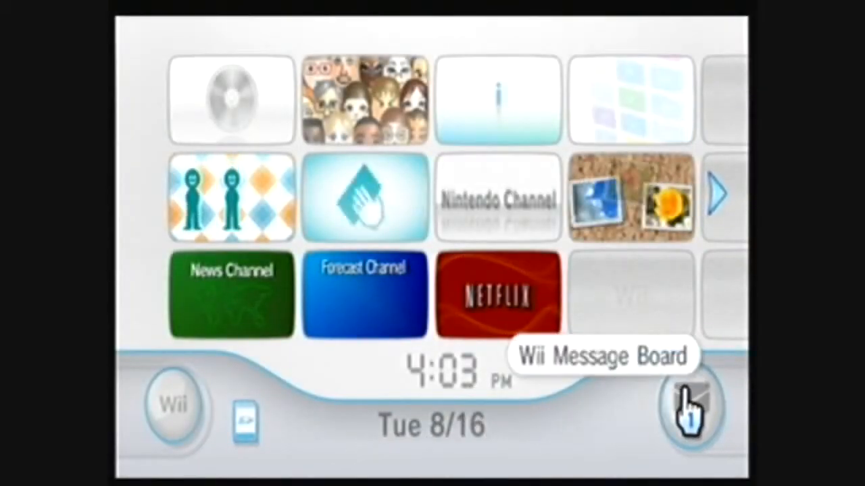
# Find the red LetterBomb envelope on Mon 8/15 in the Message Board and launch it.
pyautogui.click(688, 405)
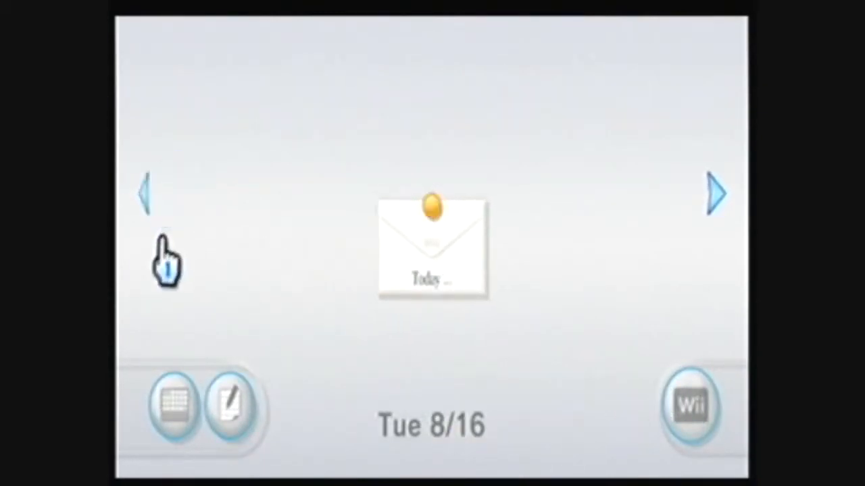
pyautogui.click(146, 195)
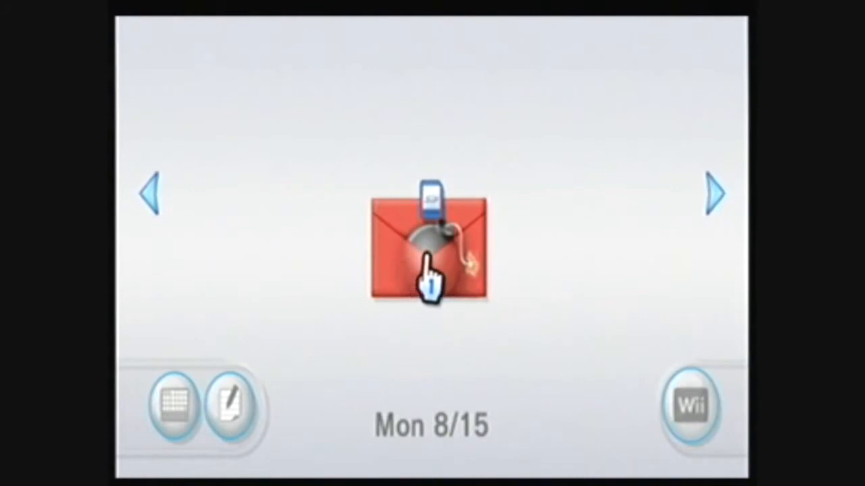
pyautogui.click(427, 254)
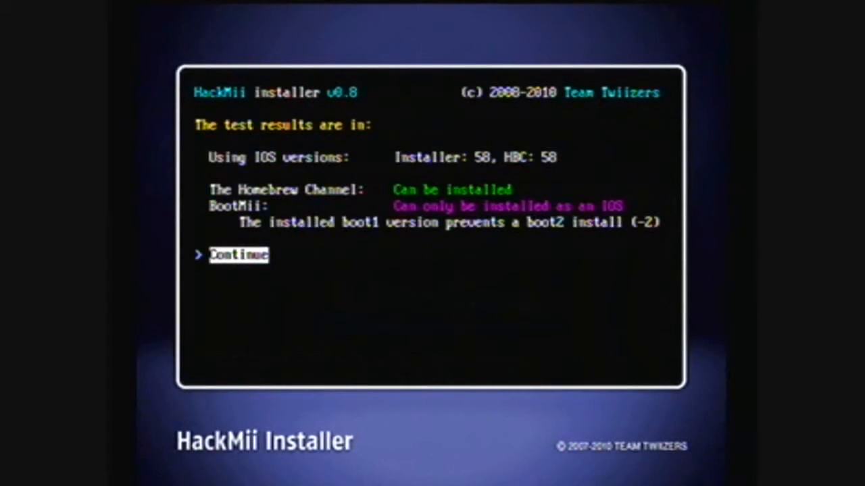
# Continue past the test results and install prompt, then choose BootMii from the main menu.
pyautogui.click(237, 254)
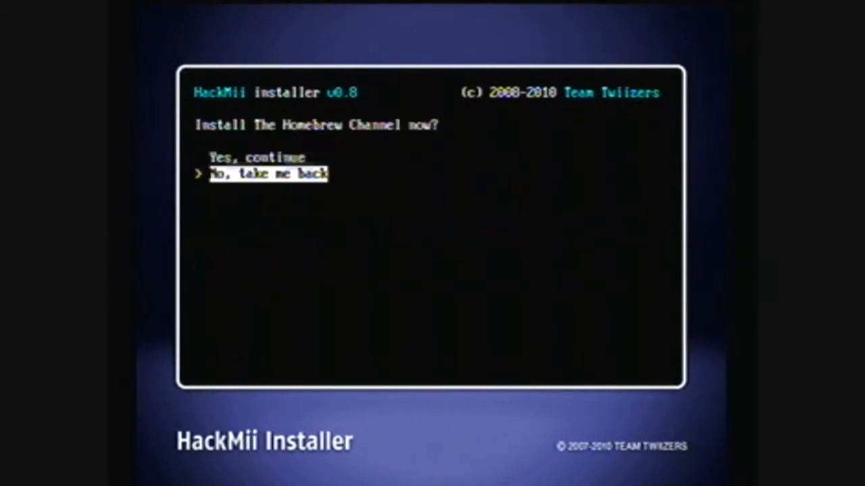
pyautogui.press('enter')
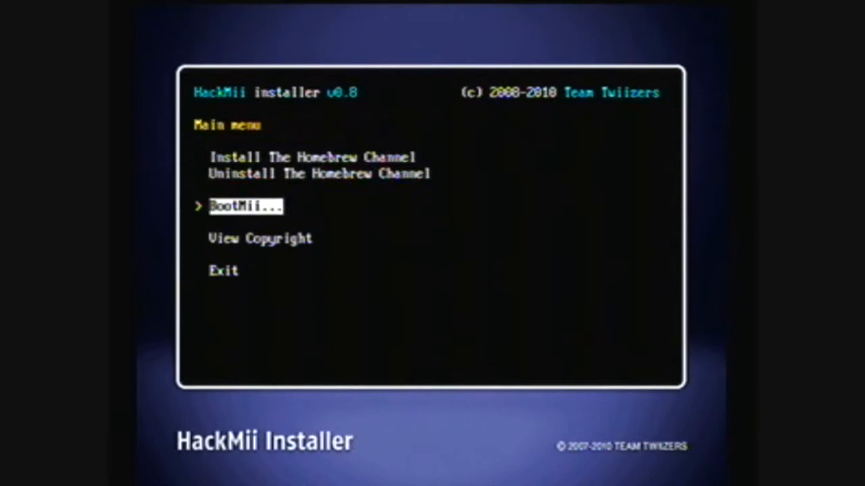
pyautogui.click(246, 205)
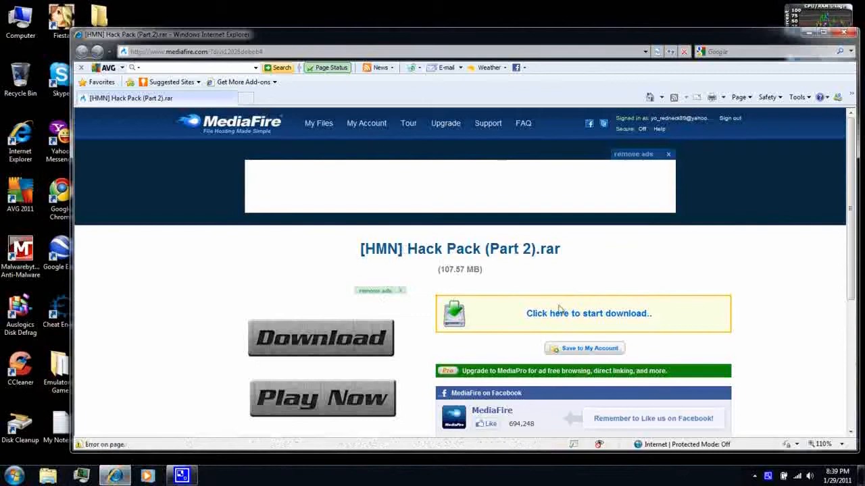
# Download Hack Pack (Part 2).rar from MediaFire and save it to the Desktop.
pyautogui.click(588, 313)
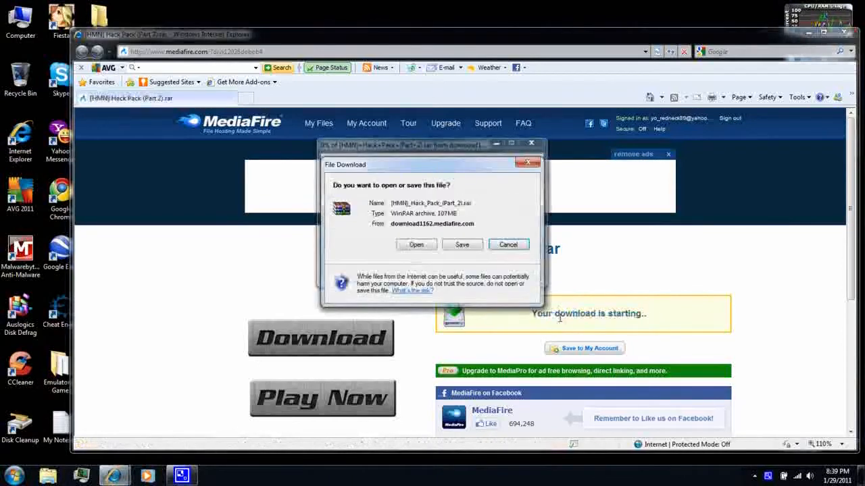
pyautogui.click(462, 245)
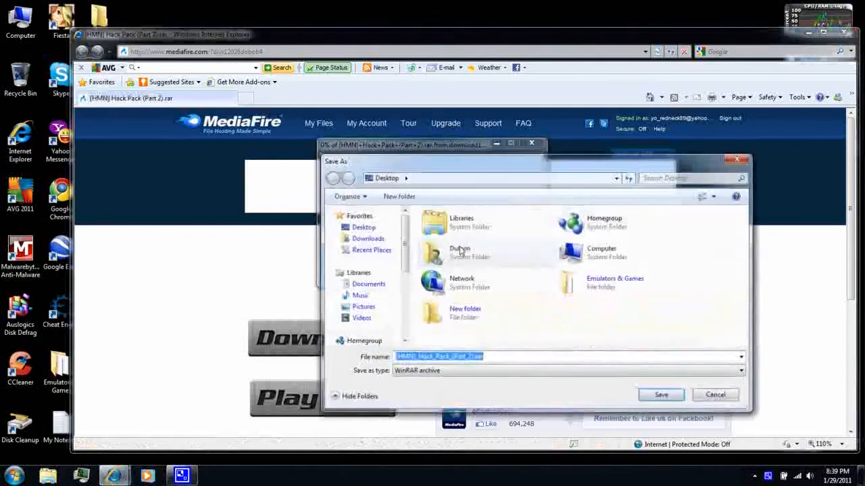
pyautogui.click(661, 395)
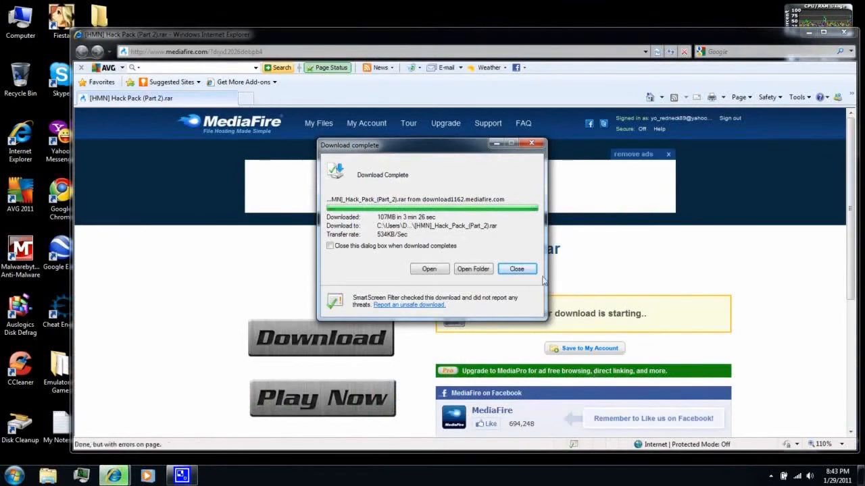
pyautogui.click(517, 268)
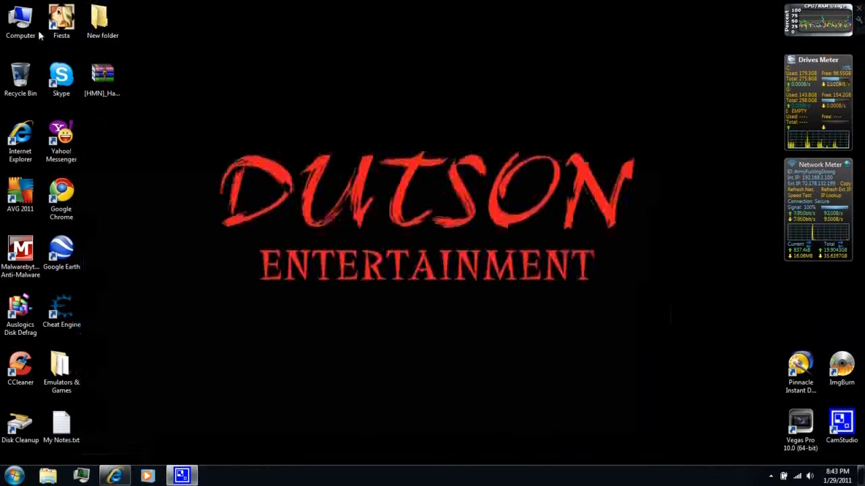
# Select the WB SD card in Computer and bring up its Format dialog.
pyautogui.doubleClick(20, 20)
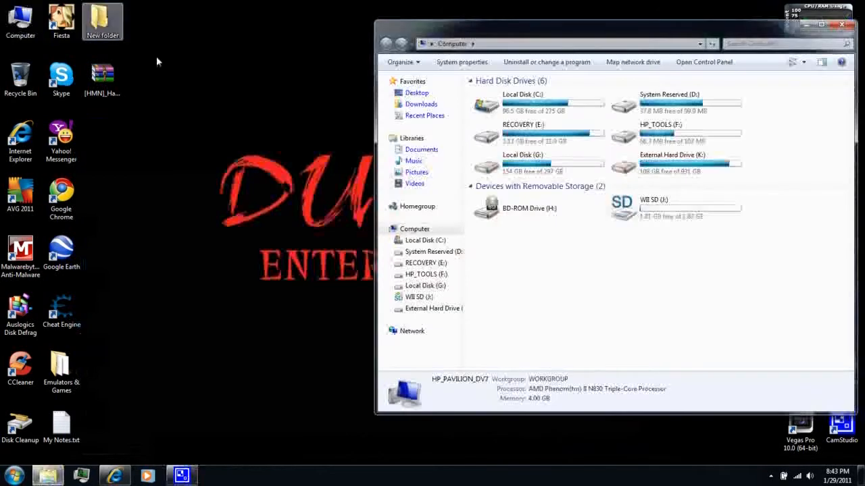
pyautogui.click(675, 208)
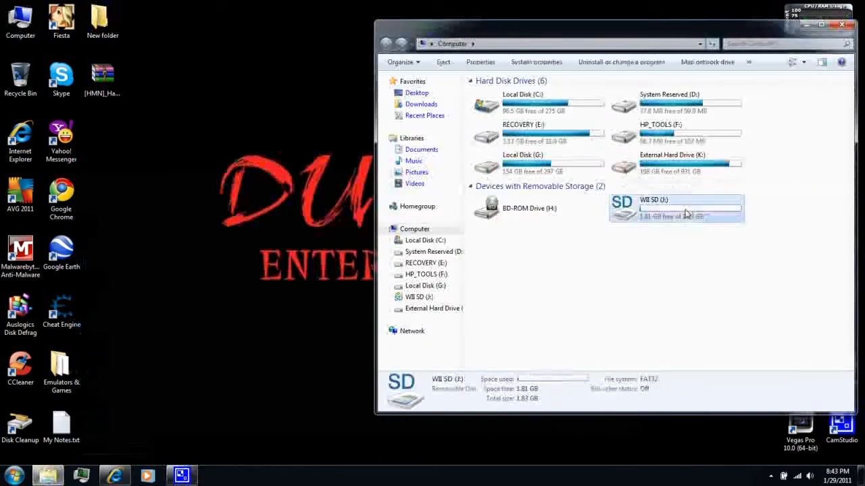
pyautogui.rightClick(676, 208)
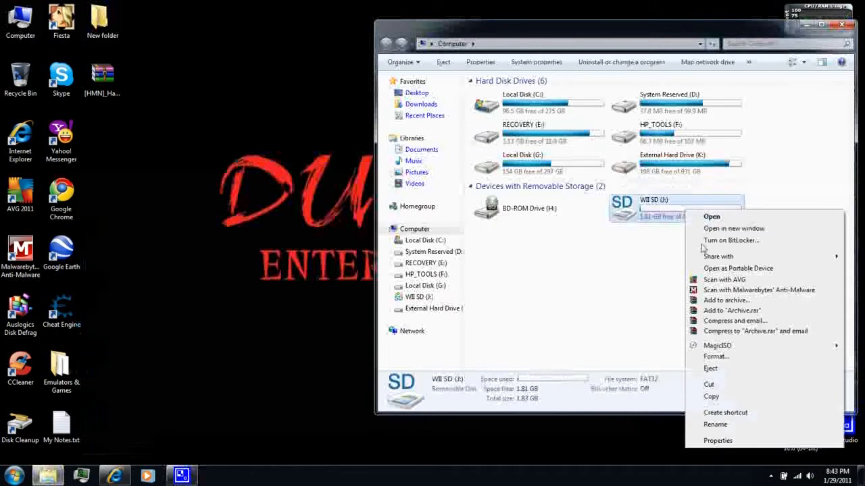
pyautogui.click(716, 357)
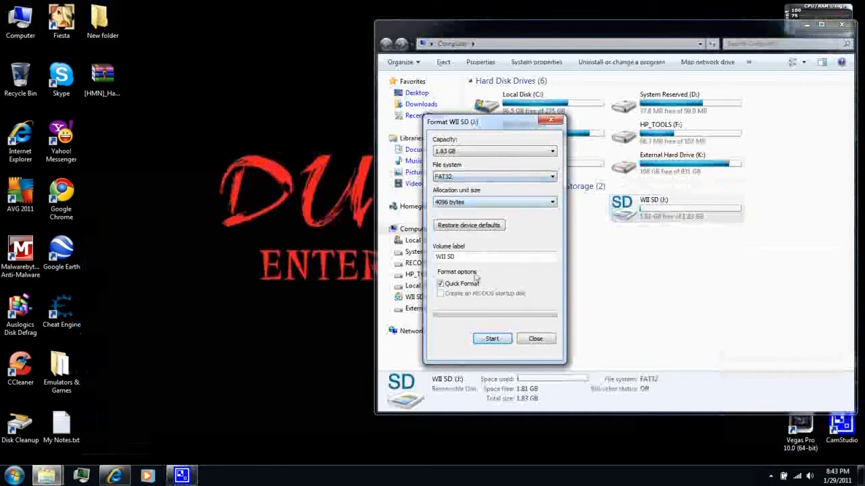
# Quick-format the SD card as FAT32, accept the erase warning and close the format window.
pyautogui.click(492, 338)
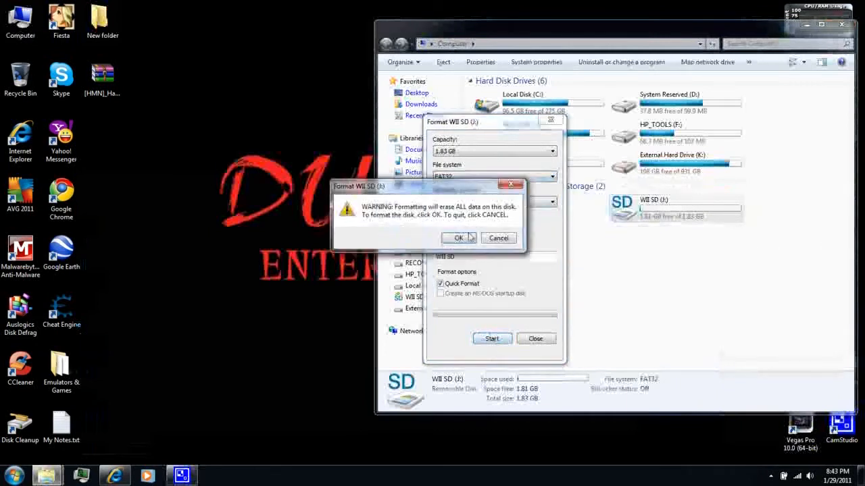
pyautogui.click(458, 238)
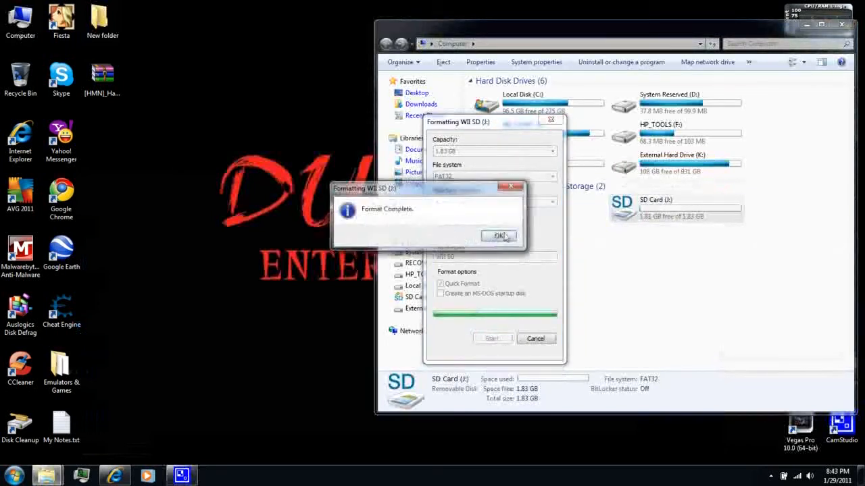
pyautogui.click(499, 235)
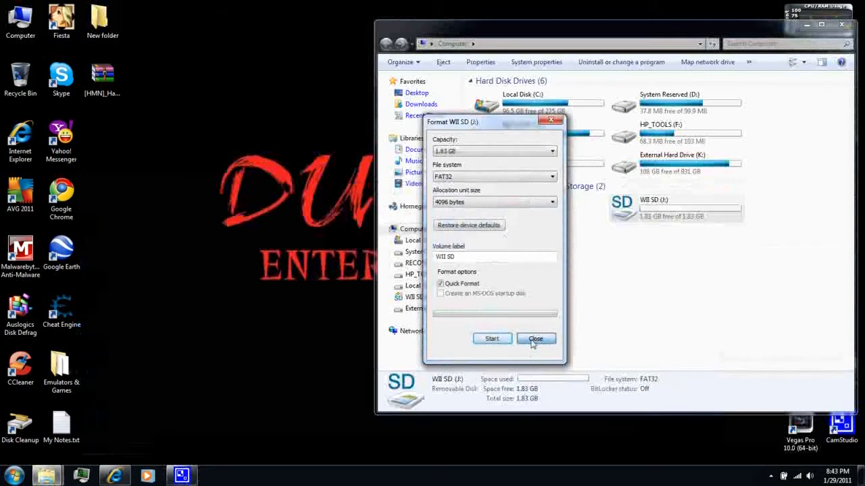
pyautogui.click(535, 338)
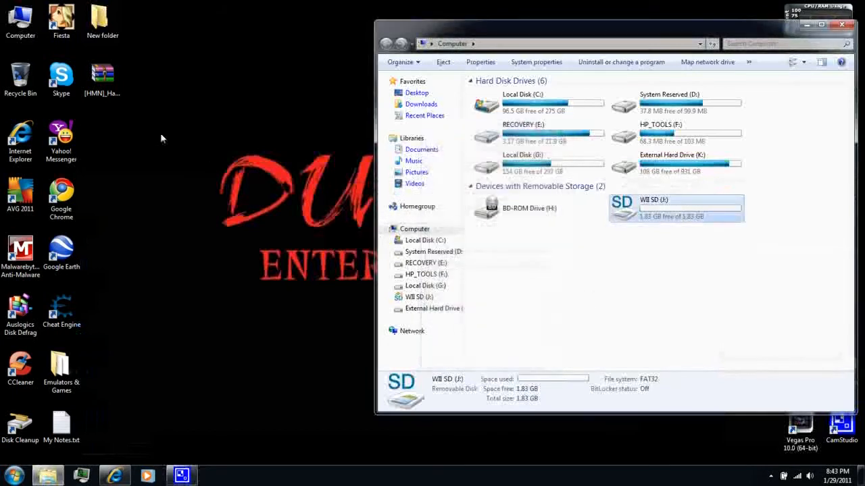
pyautogui.rightClick(103, 74)
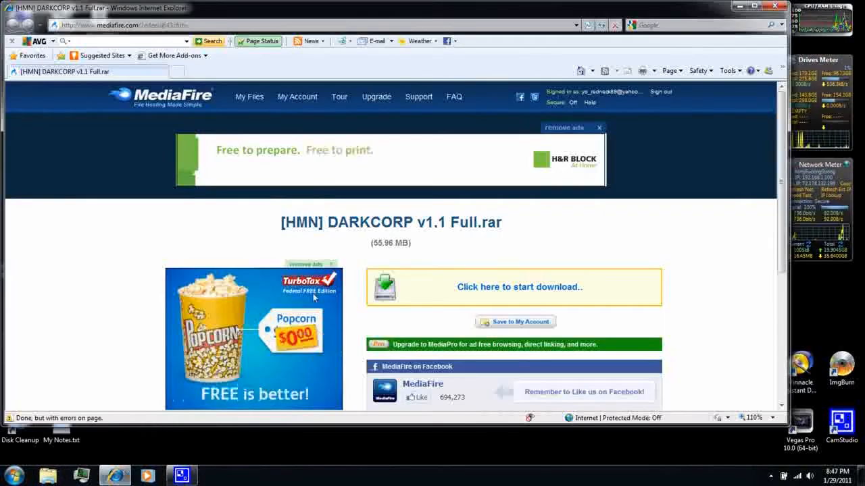
# Download and save DARKCORP v1.1 Full.rar from MediaFire and dismiss the completion notice.
pyautogui.click(518, 287)
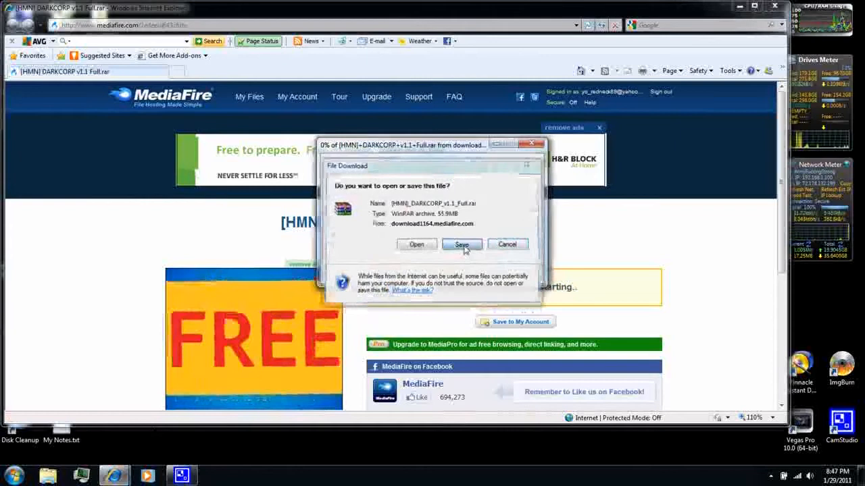
pyautogui.click(463, 245)
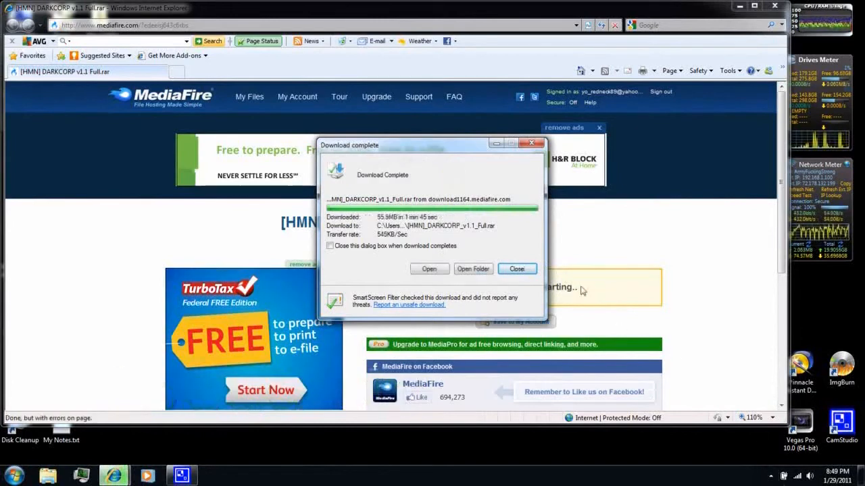
pyautogui.click(516, 269)
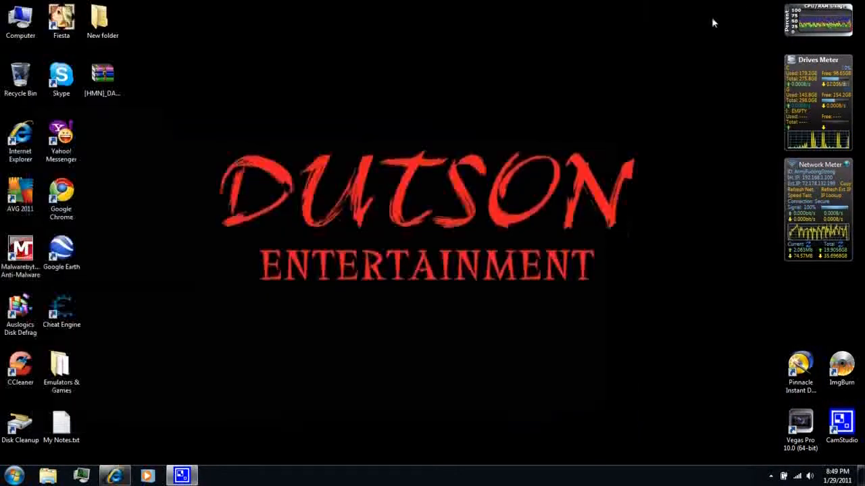
# Extract the DARKCORP rar on the WII SD drive and merge its apps folder into the card's apps folder.
pyautogui.doubleClick(21, 19)
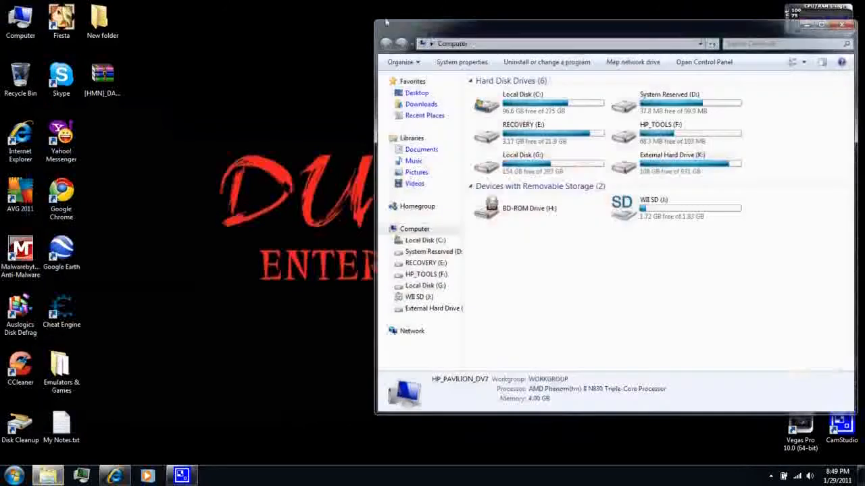
pyautogui.doubleClick(649, 209)
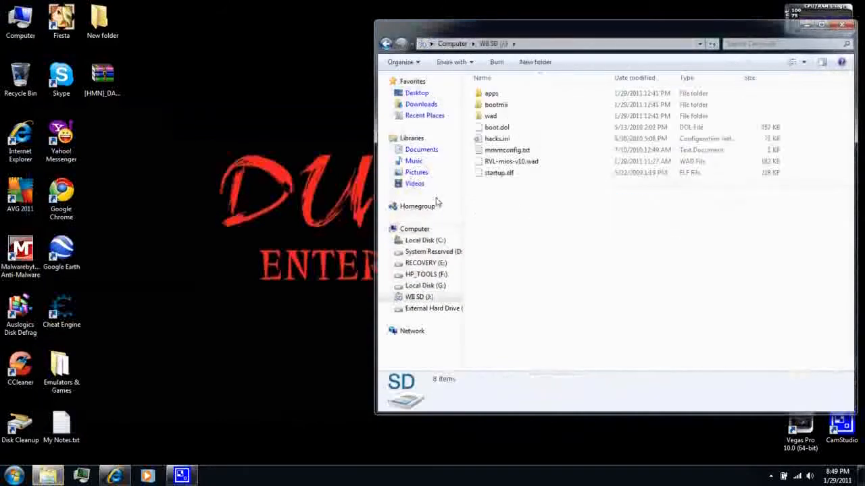
pyautogui.rightClick(102, 77)
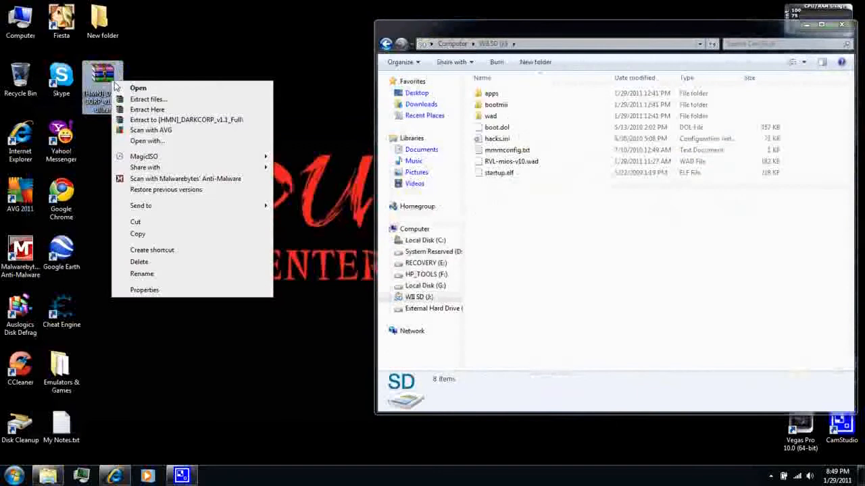
pyautogui.click(148, 109)
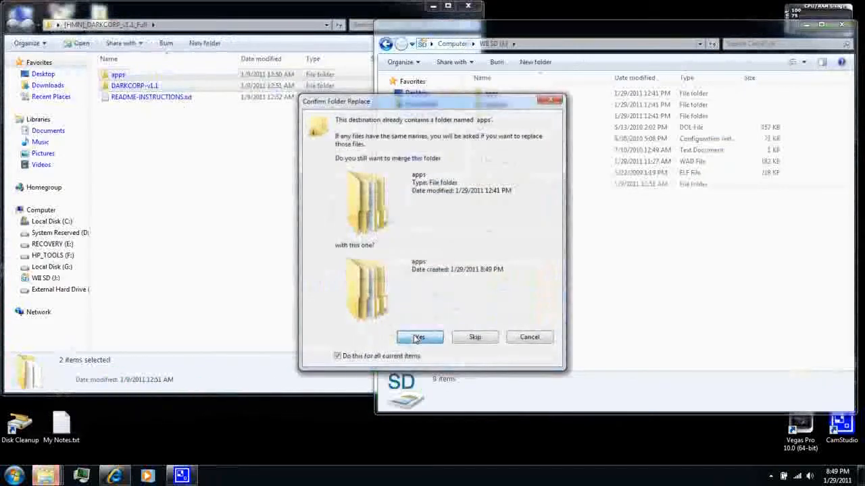
pyautogui.click(419, 338)
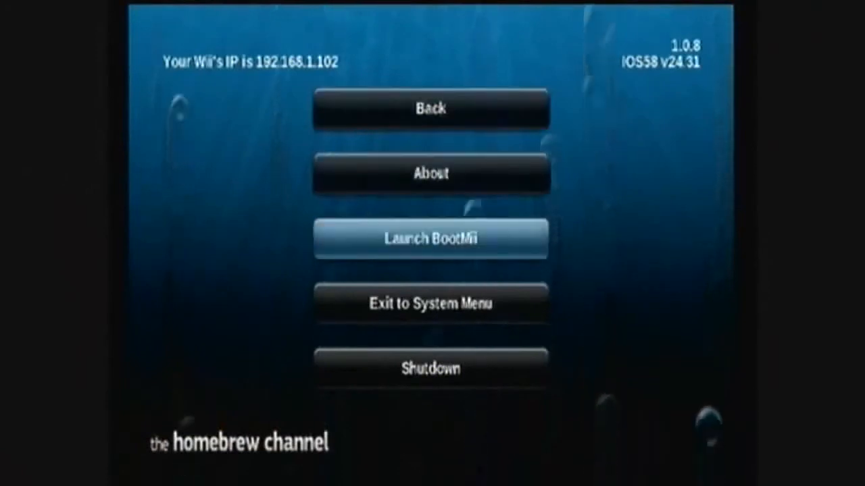
# Launch Multi-Mod Manager from the Homebrew Channel app list.
pyautogui.click(430, 237)
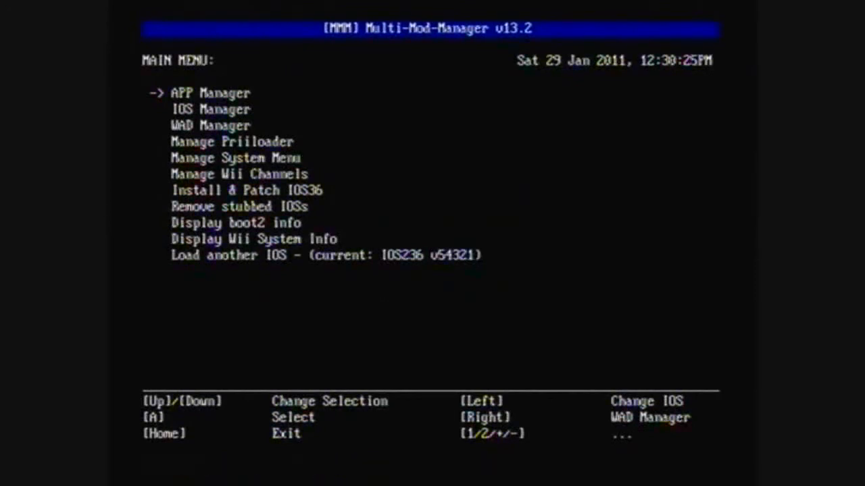
# Batch-install all 43 selected WADs in WAD Manager and return to the main menu.
pyautogui.press('Down')
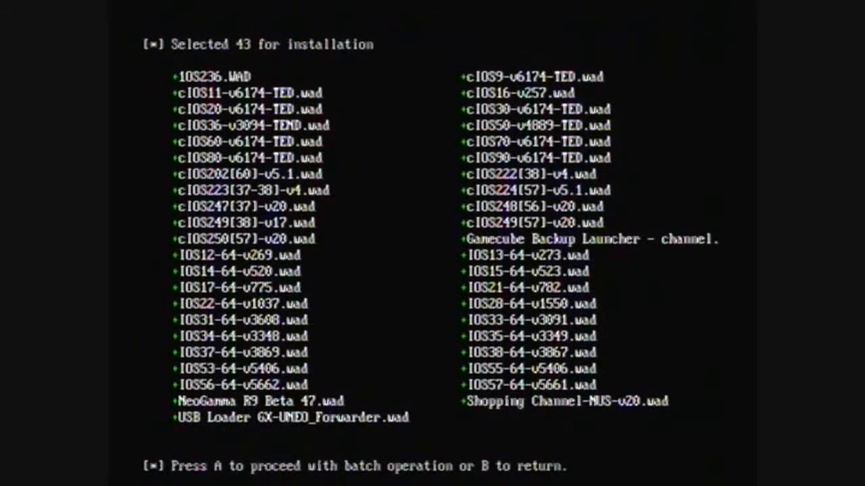
pyautogui.press('a')
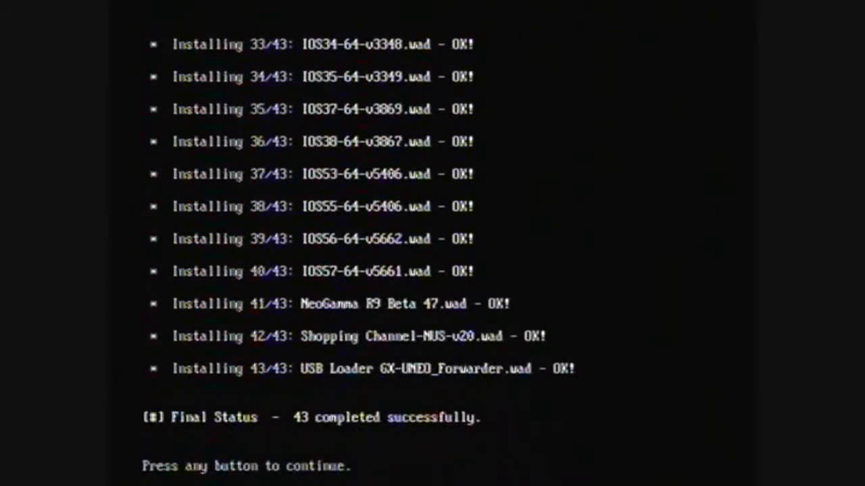
pyautogui.press('enter')
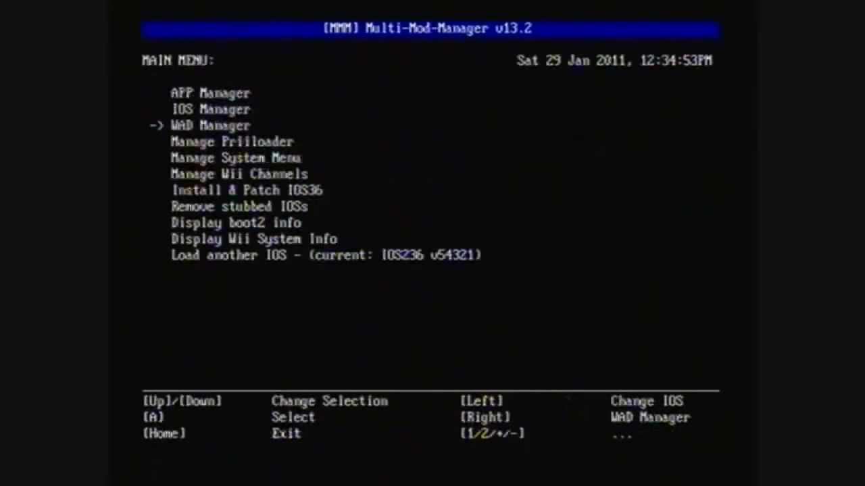
# Launch priiloader from Multi-Mod Manager's APP Manager list.
pyautogui.press('Up')
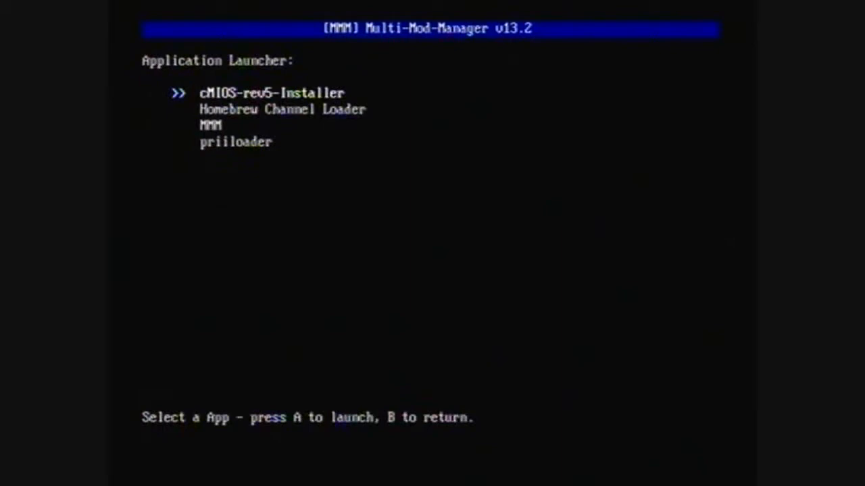
pyautogui.press('down')
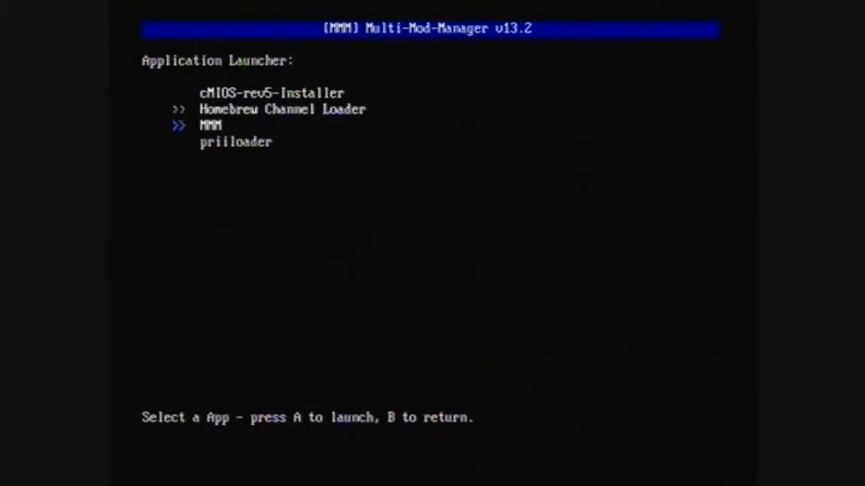
pyautogui.press('Down')
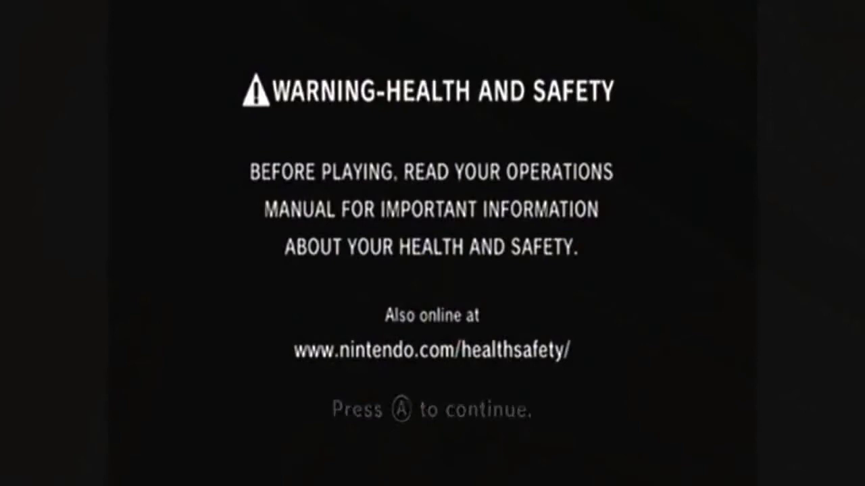
# Boot into Priiloader and save the System Menu Hacks settings.
pyautogui.press('a')
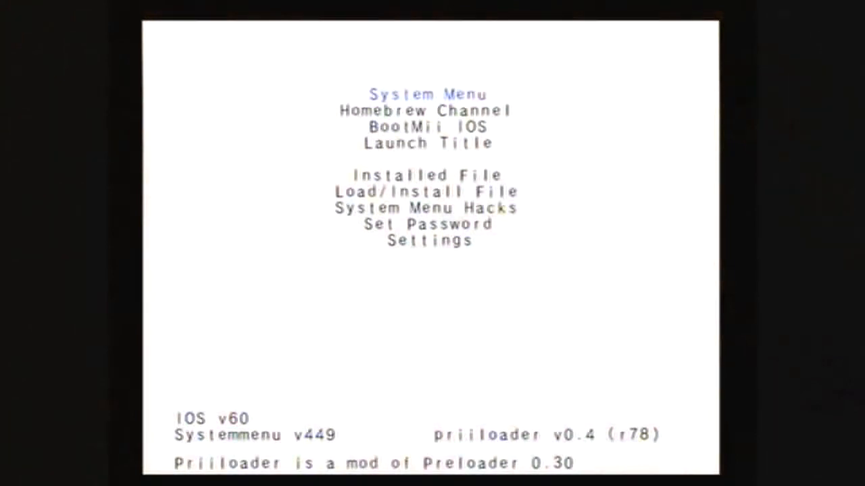
pyautogui.press('down')
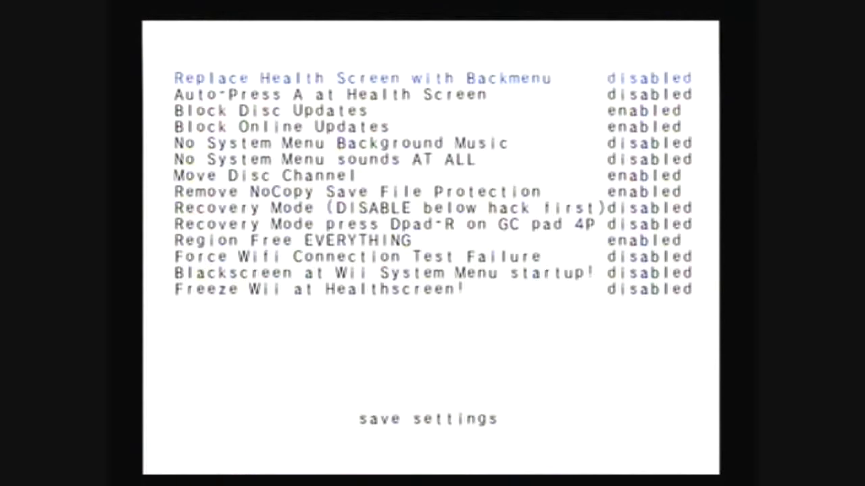
pyautogui.press('down')
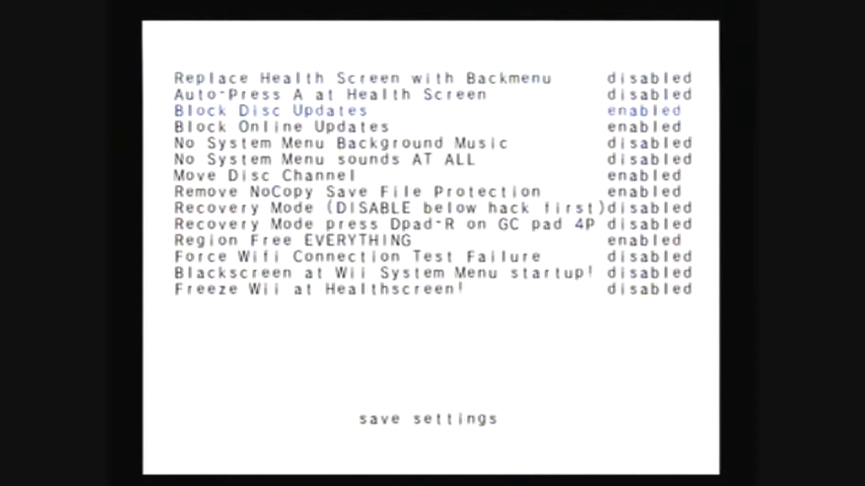
pyautogui.press('down')
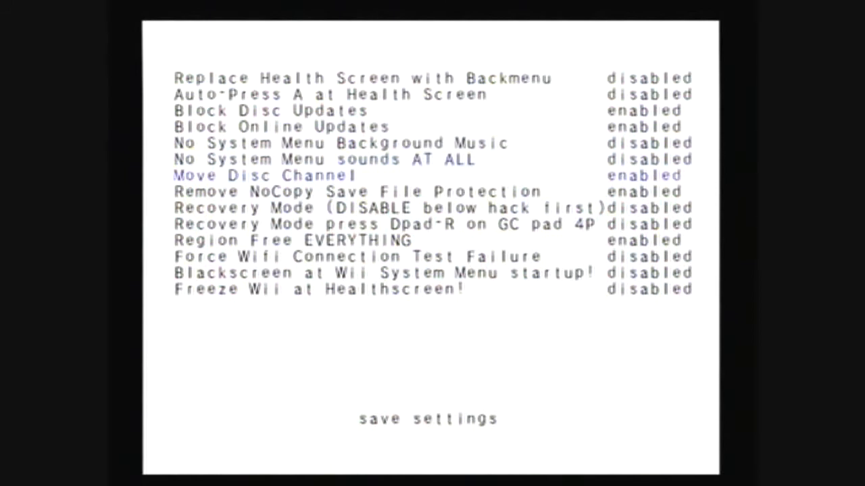
pyautogui.press('down')
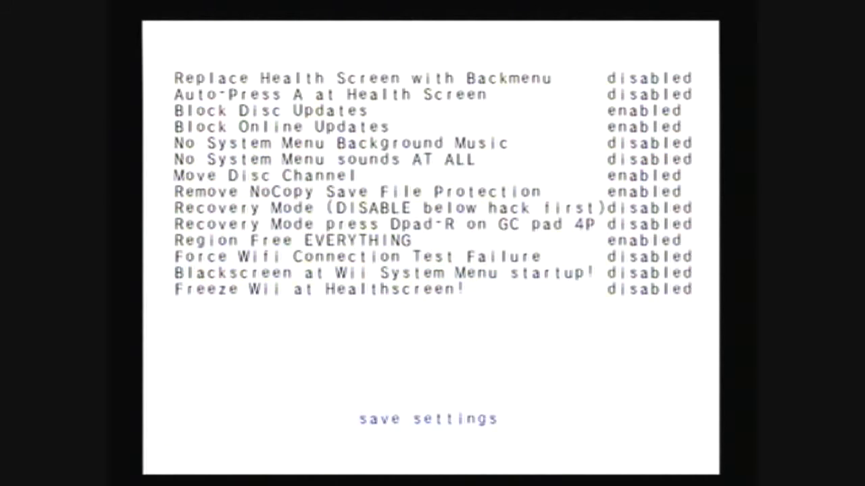
pyautogui.click(428, 419)
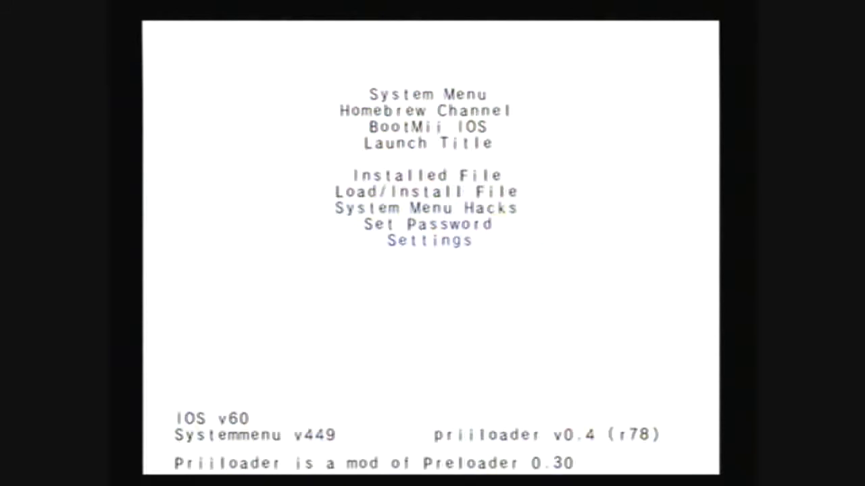
# Set Return to System Menu and Background Color Black, save, and boot the Wii System Menu.
pyautogui.click(430, 240)
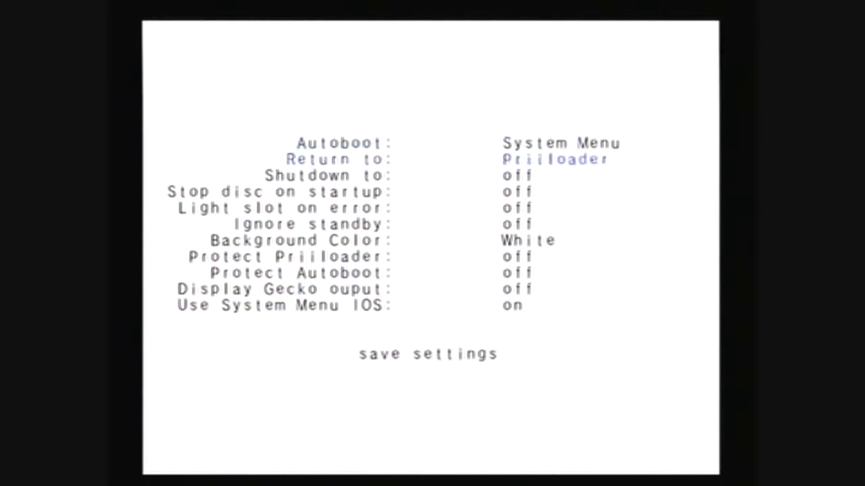
pyautogui.click(554, 159)
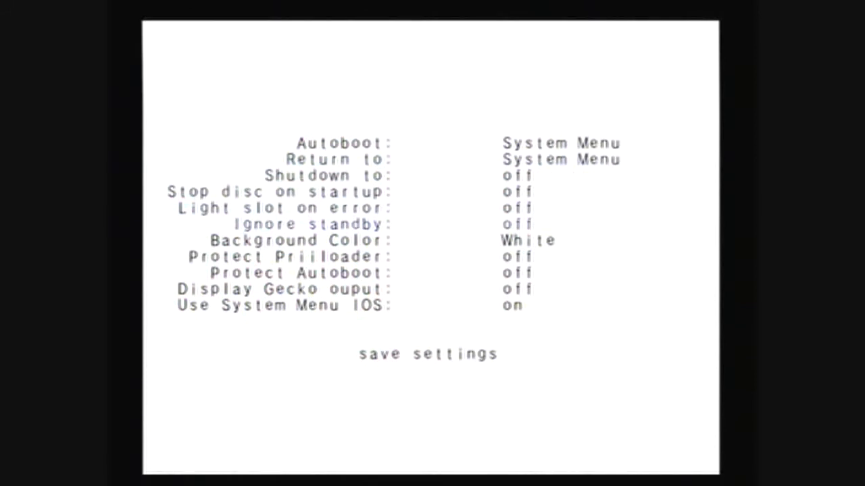
pyautogui.click(528, 240)
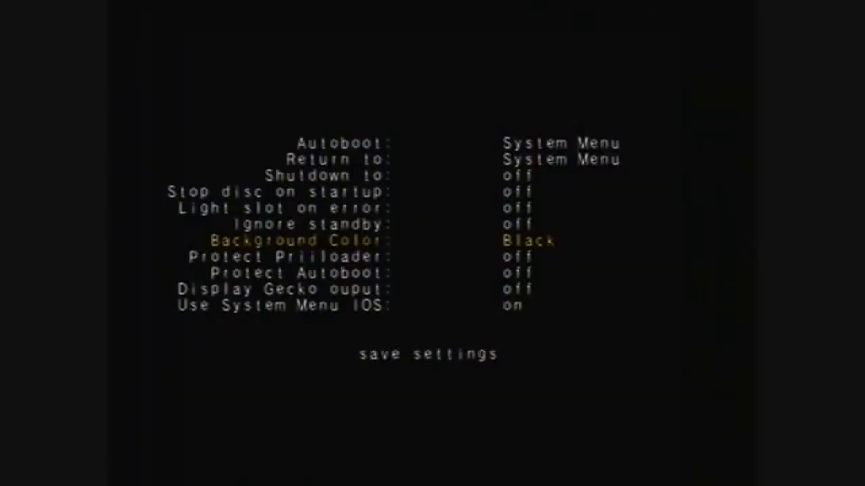
pyautogui.click(427, 354)
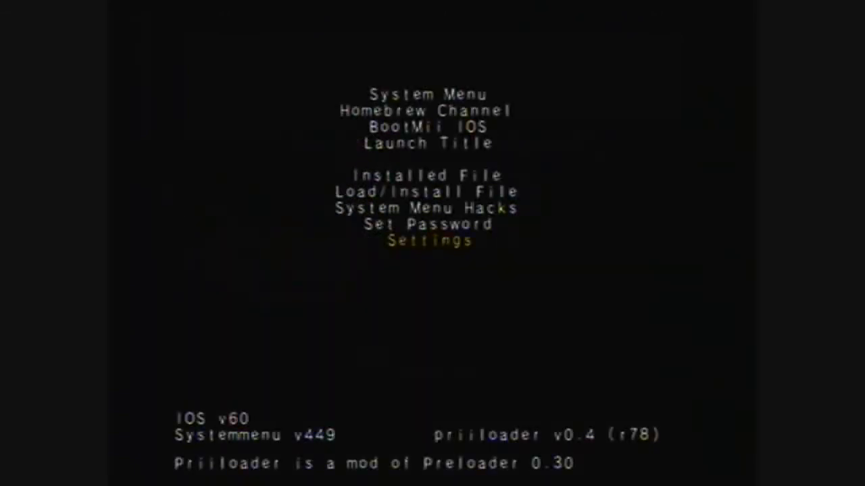
pyautogui.press('up')
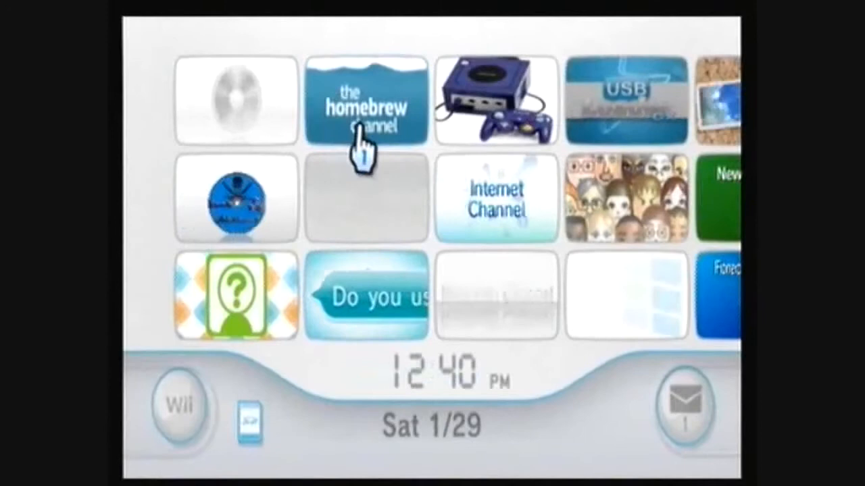
# Start the Homebrew Channel and load the cMIOS-rev5-Installer to its disclaimer screen.
pyautogui.click(364, 101)
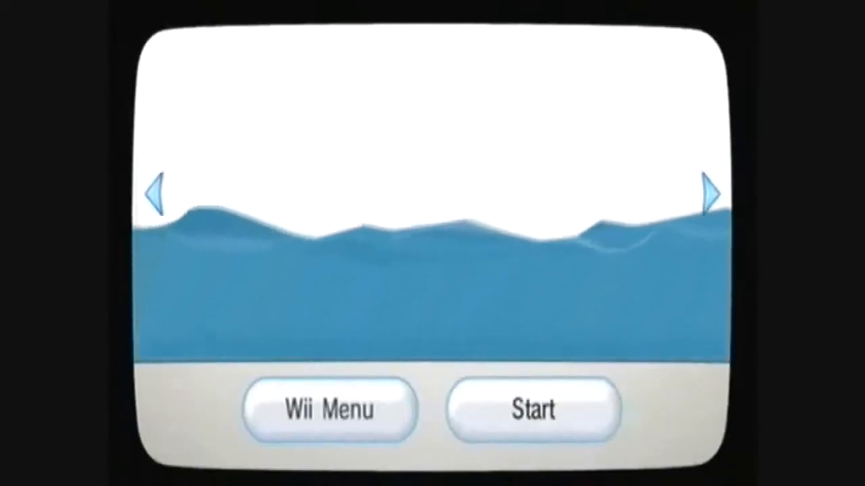
pyautogui.click(532, 408)
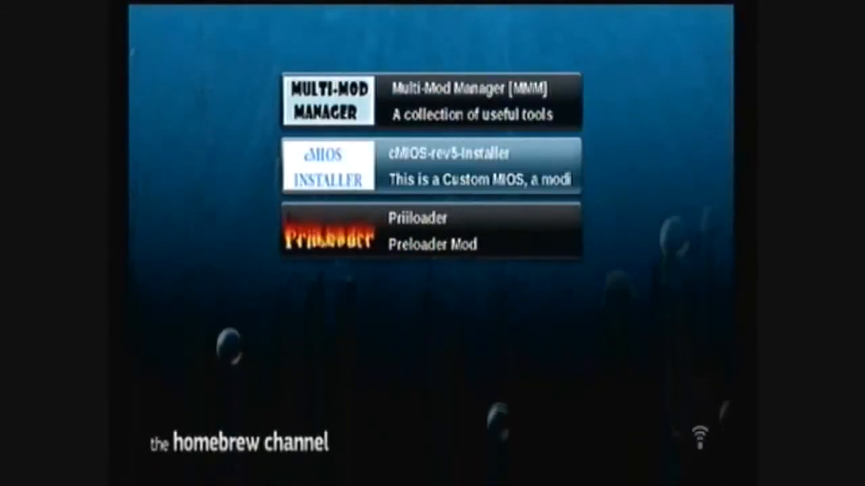
pyautogui.click(429, 165)
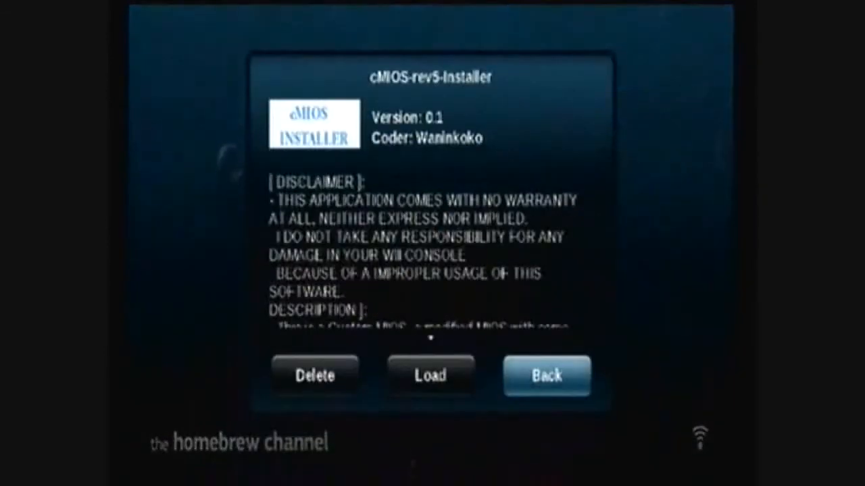
pyautogui.click(430, 376)
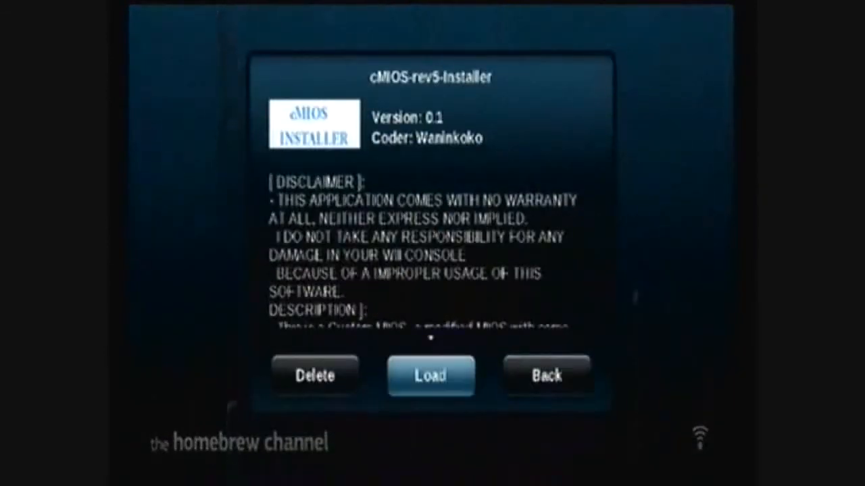
pyautogui.click(430, 375)
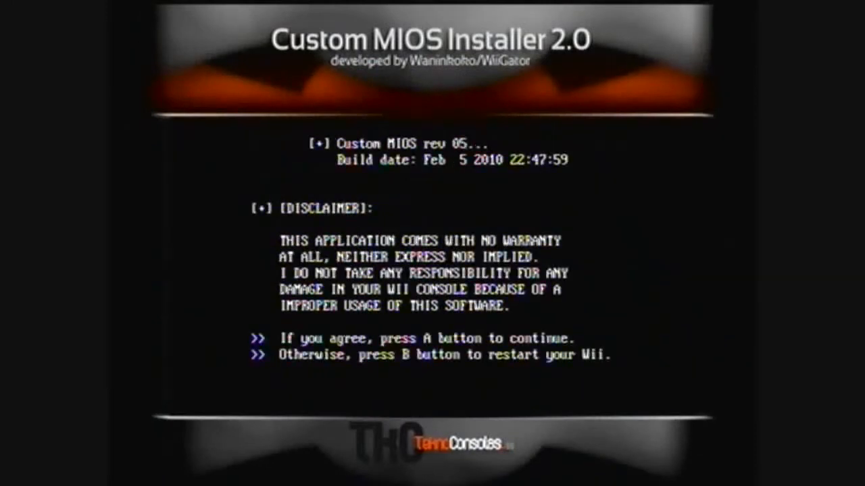
# Install MIOS v5 as a Custom MIOS WAD from the Wii SD slot.
pyautogui.press('a')
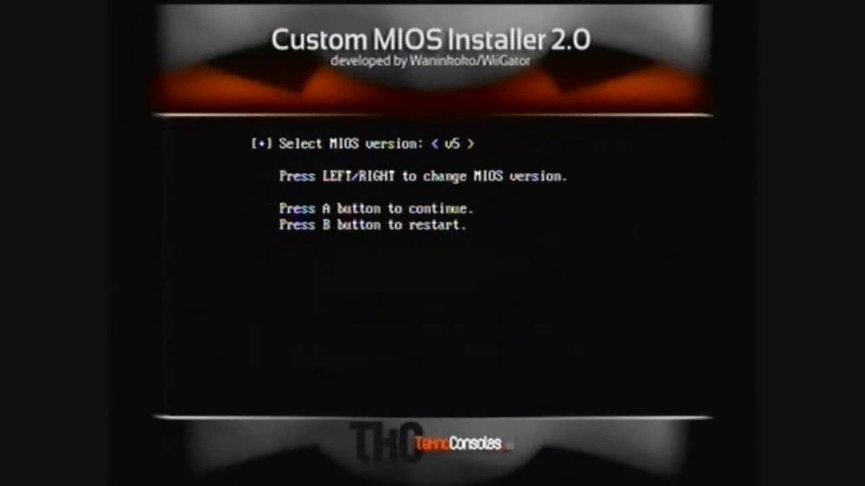
pyautogui.press('a')
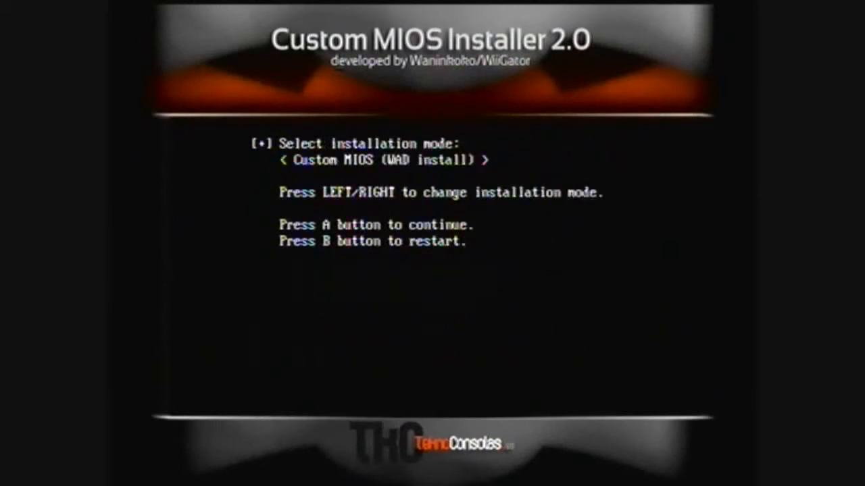
pyautogui.press('a')
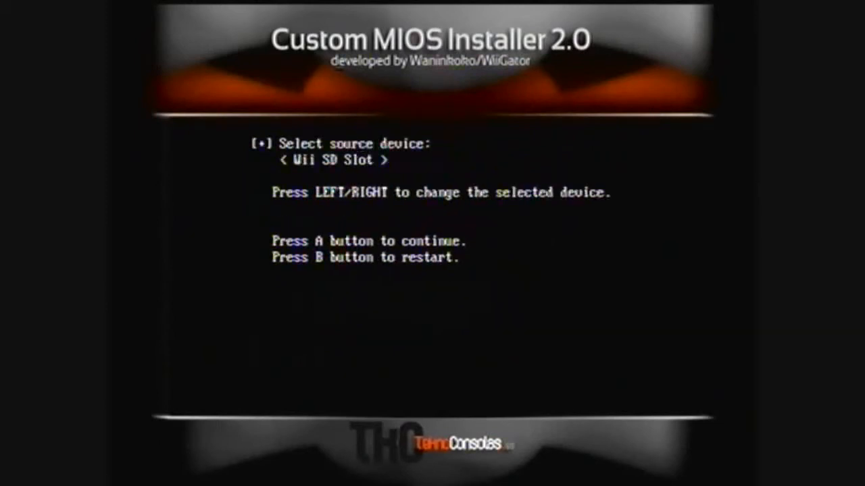
pyautogui.press('a')
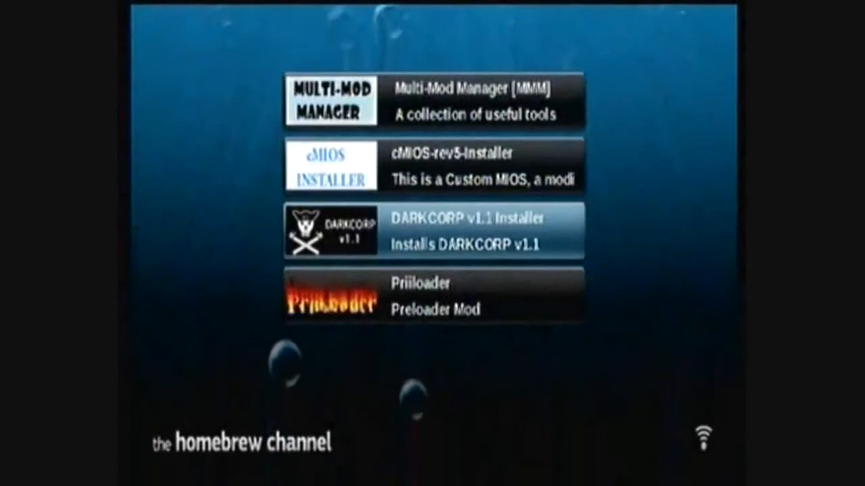
# Load the DARKCORP v1.1 Installer and run the Virgin Wii method install.
pyautogui.click(432, 230)
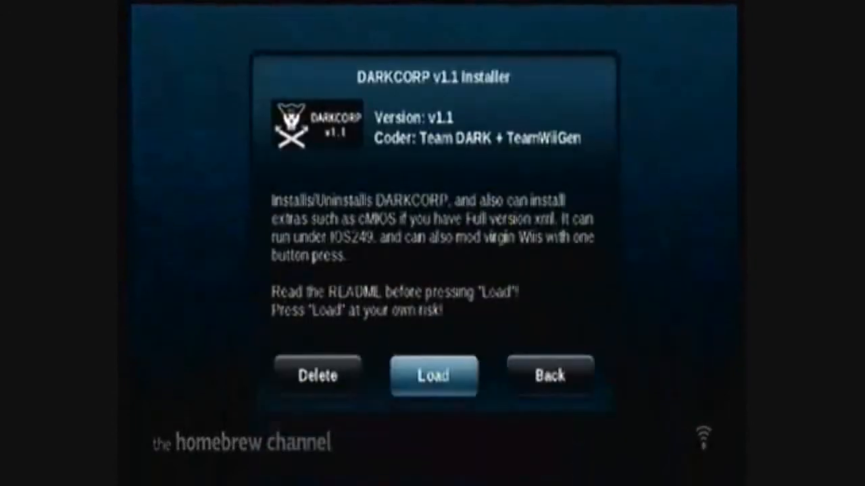
pyautogui.click(433, 376)
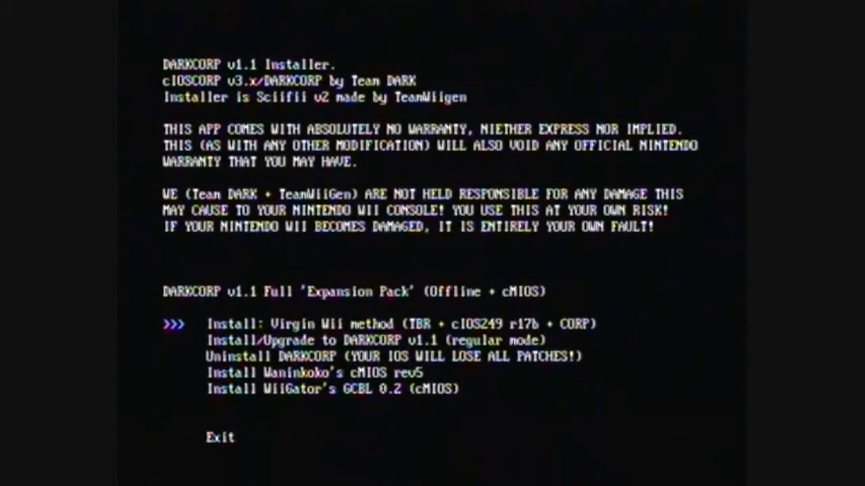
pyautogui.press('Down')
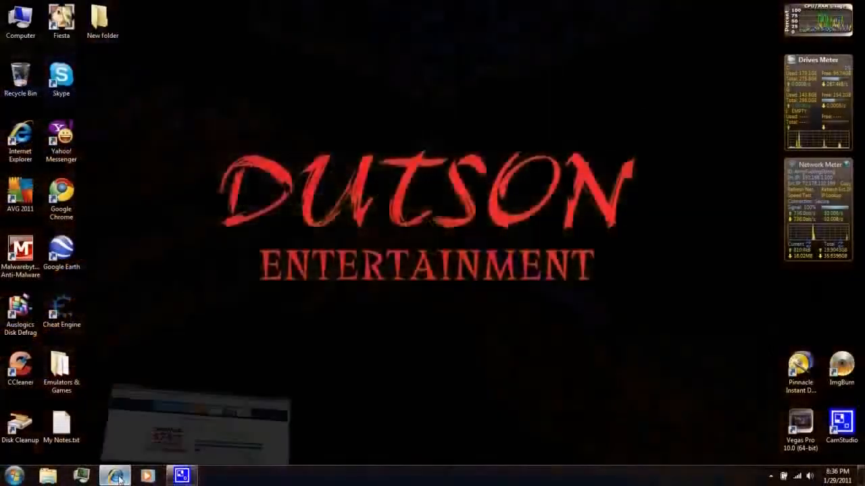
# Download [HMN] App Pack (Part 3).rar from MediaFire and save it to the Desktop.
pyautogui.click(115, 475)
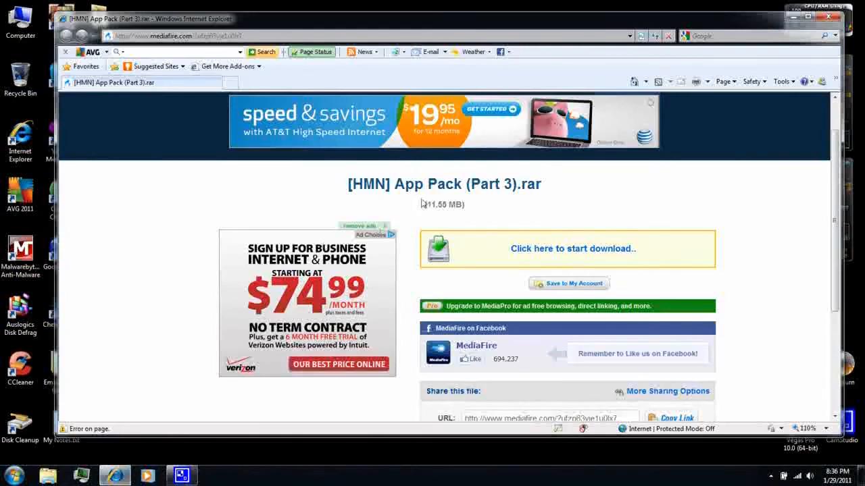
pyautogui.click(572, 248)
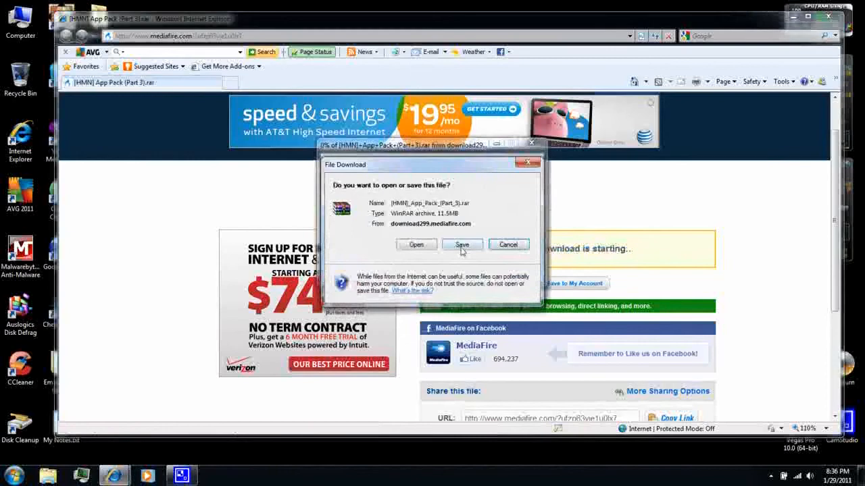
pyautogui.click(462, 244)
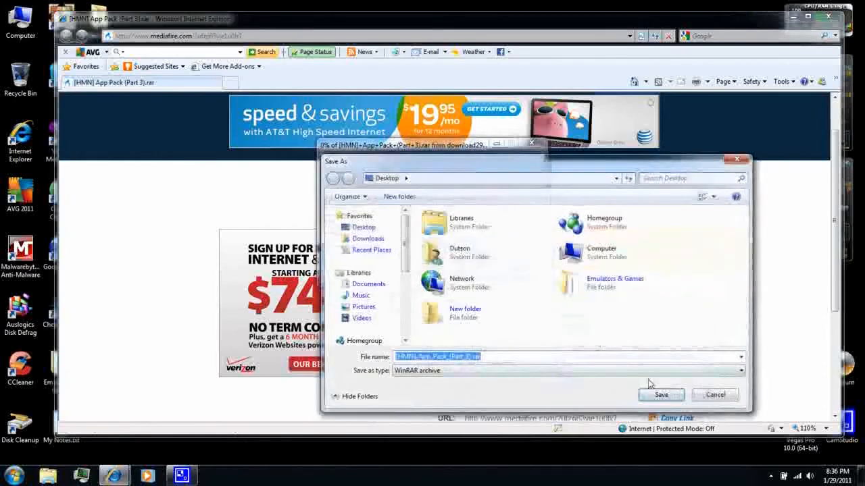
pyautogui.click(659, 394)
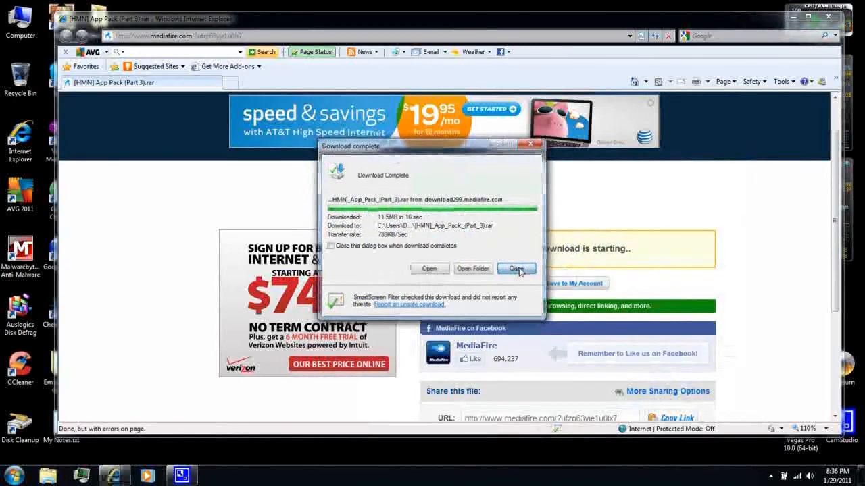
pyautogui.click(517, 268)
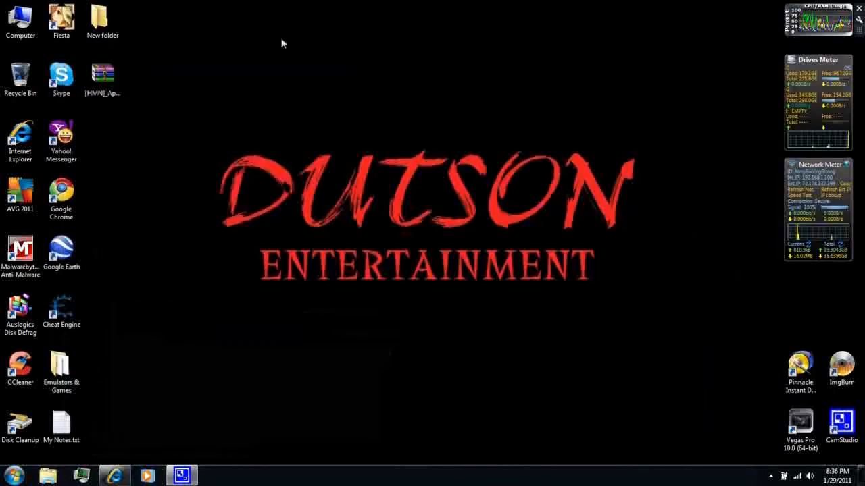
# Quick-format the WII SD card as FAT32 from Computer, confirming the erase warning, then view the empty drive.
pyautogui.doubleClick(20, 17)
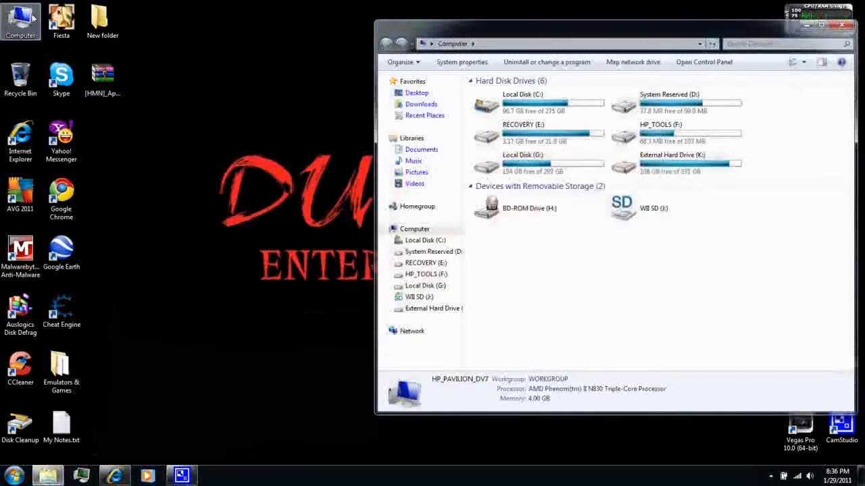
pyautogui.rightClick(649, 208)
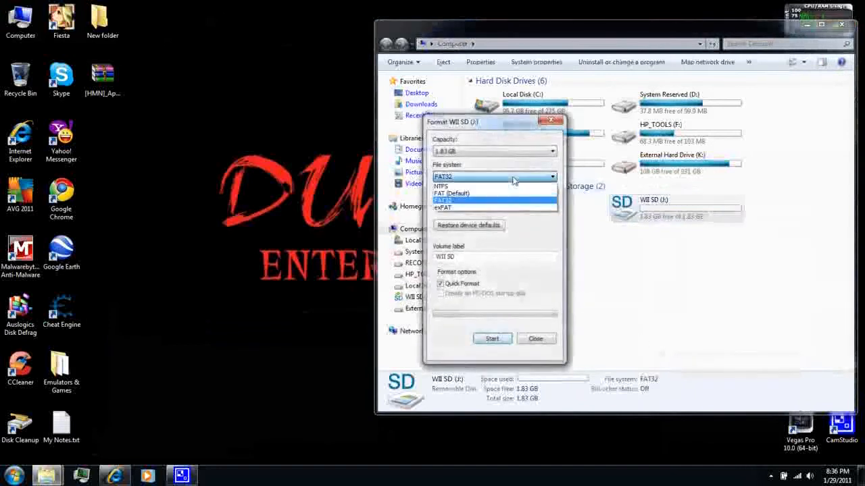
pyautogui.click(443, 200)
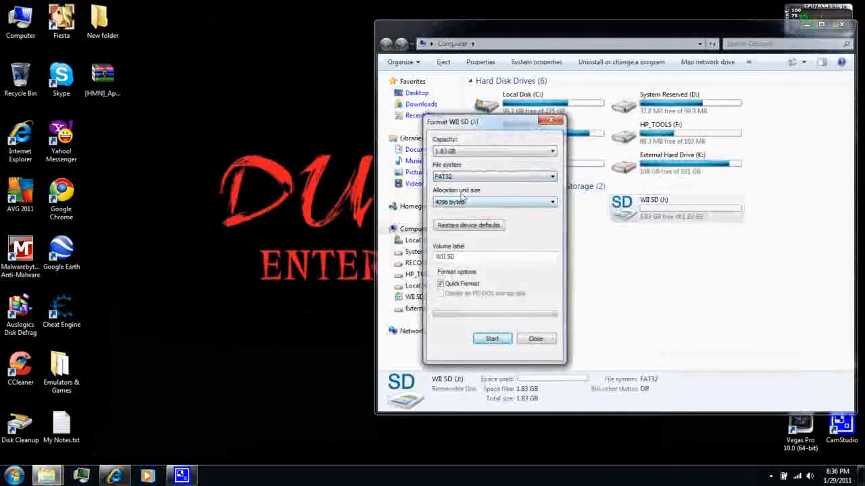
pyautogui.click(492, 338)
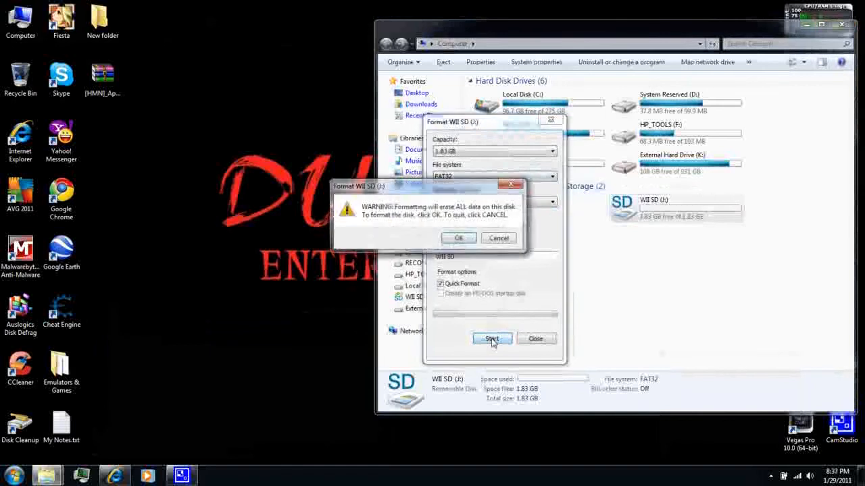
pyautogui.click(458, 238)
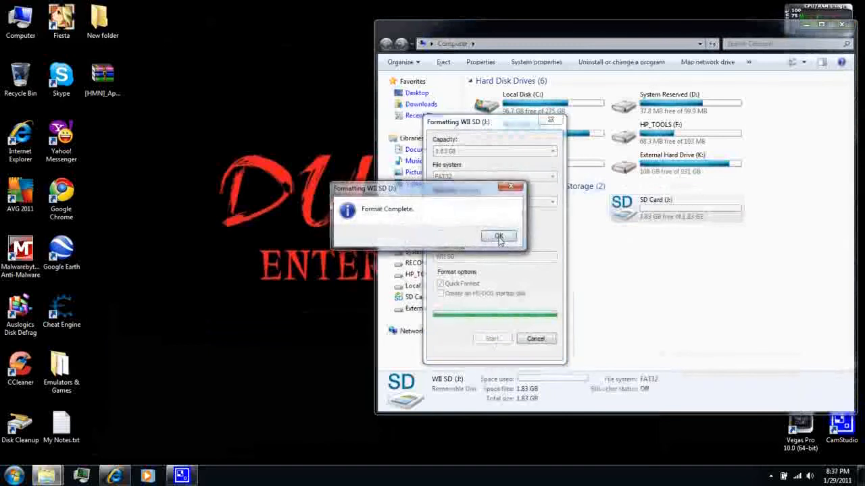
pyautogui.click(498, 236)
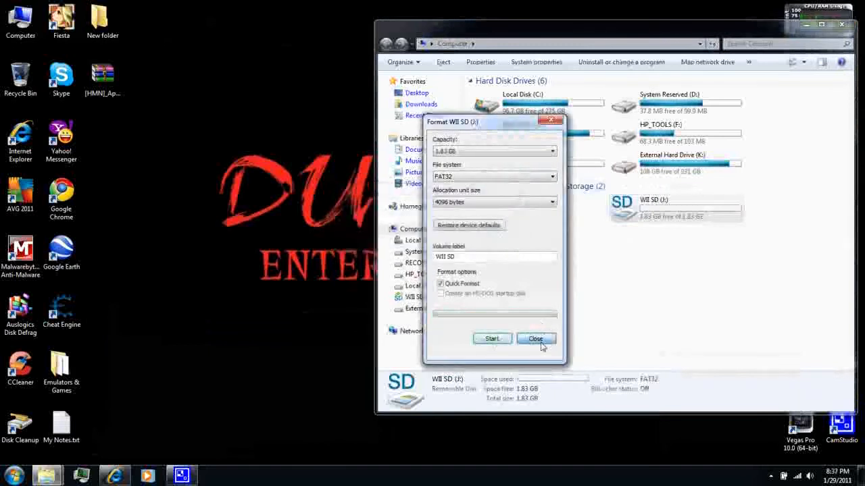
pyautogui.click(535, 338)
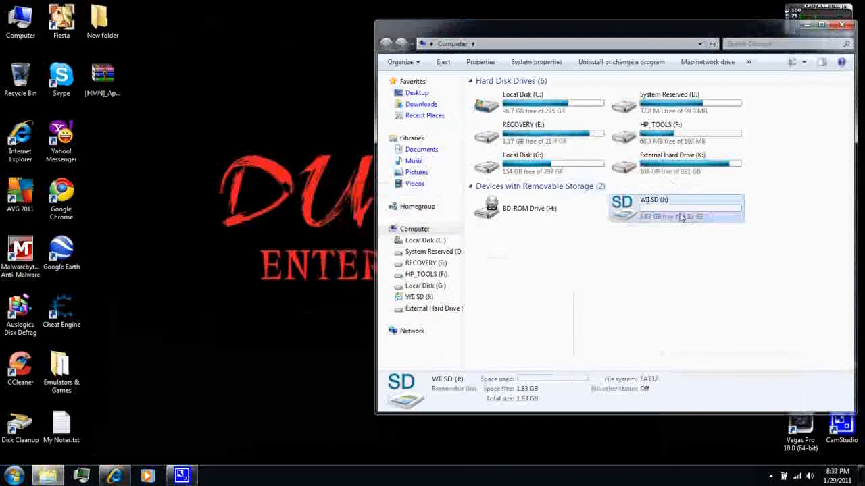
pyautogui.doubleClick(676, 208)
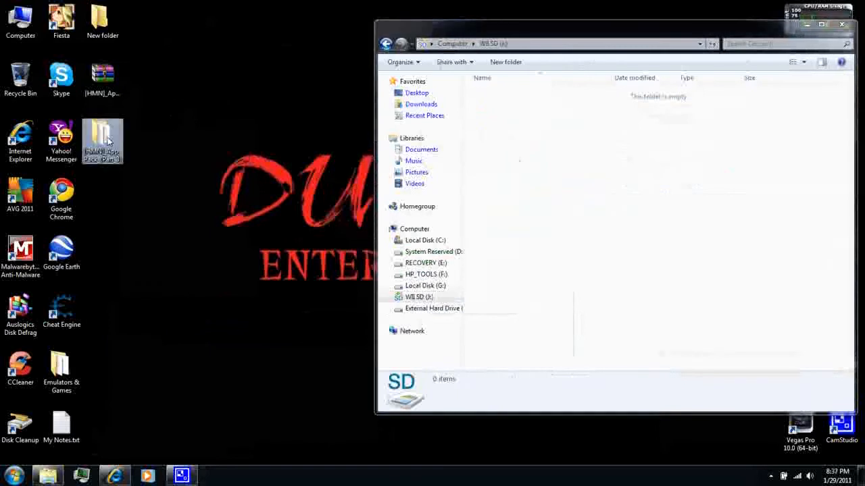
# Extract the App Pack archive from the desktop onto the empty WII SD card.
pyautogui.doubleClick(103, 142)
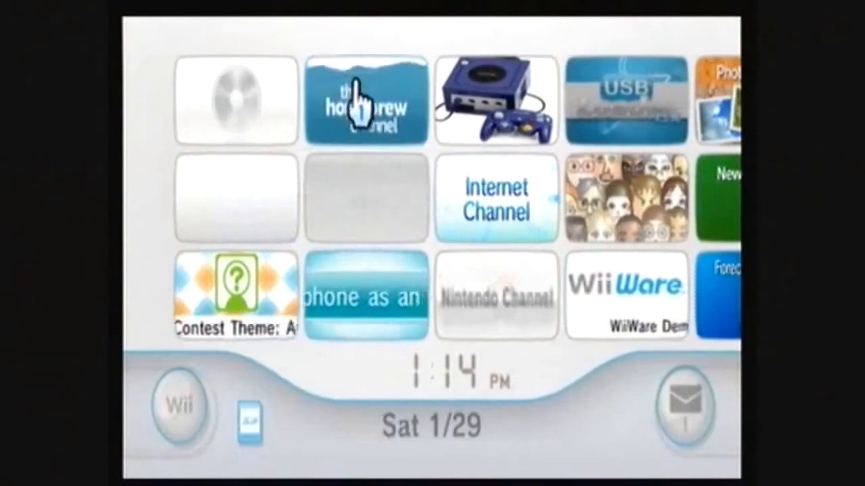
# Start the Homebrew Channel, listing USB Loader GX, GC Backup Launcher and the other loader apps.
pyautogui.click(365, 101)
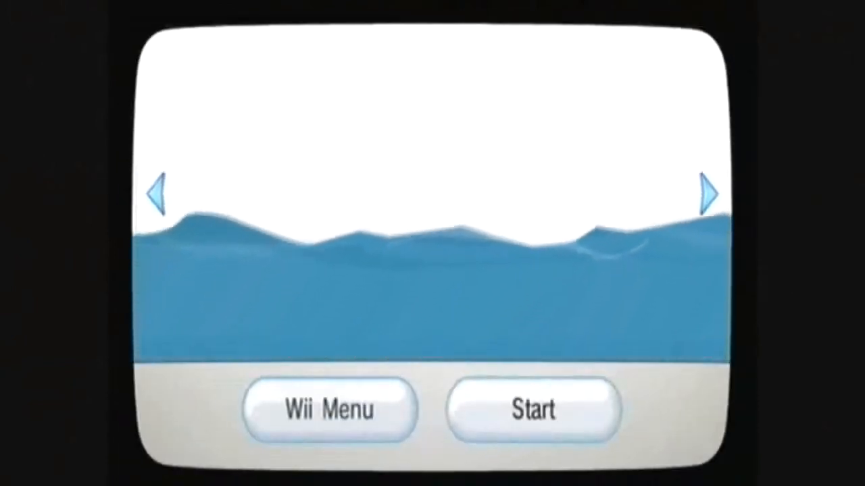
pyautogui.click(532, 408)
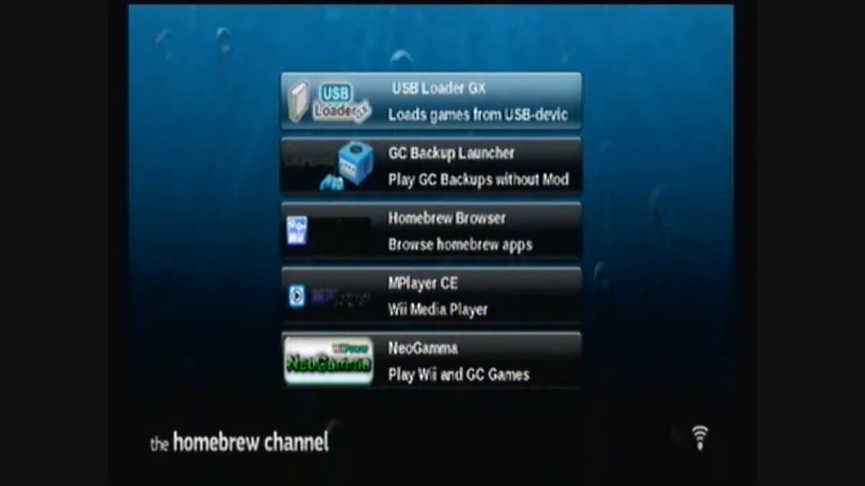
pyautogui.click(431, 102)
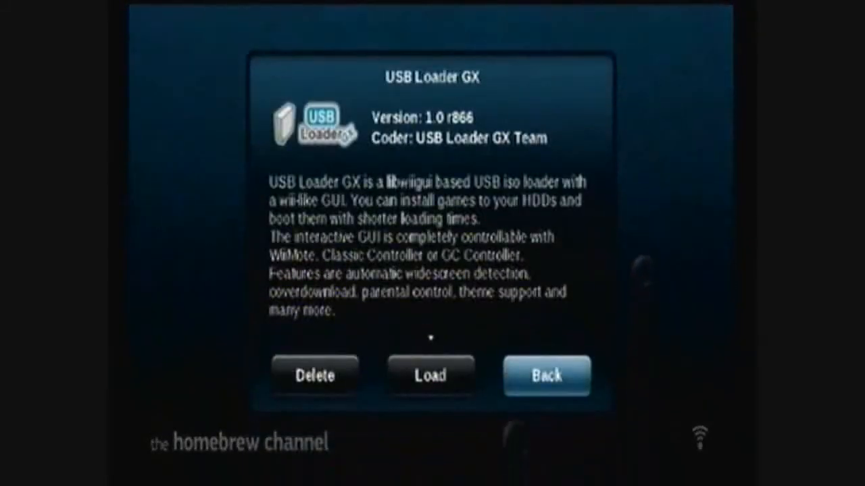
pyautogui.click(546, 375)
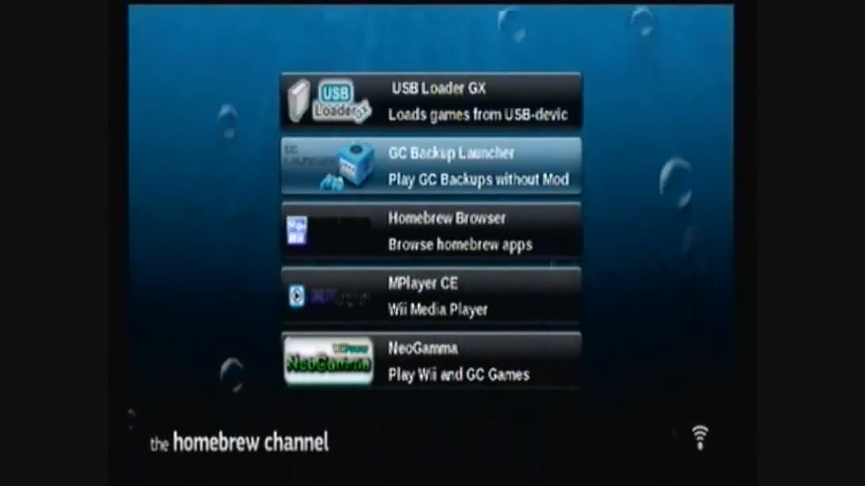
pyautogui.click(432, 164)
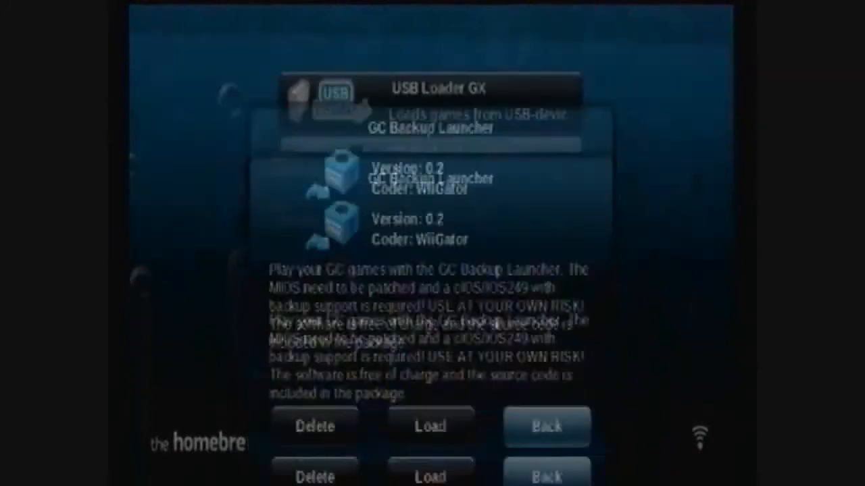
pyautogui.click(546, 427)
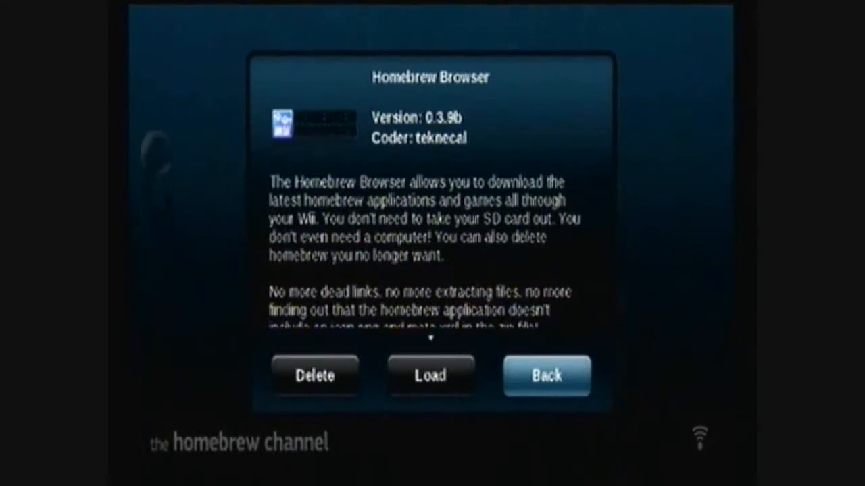
pyautogui.click(546, 376)
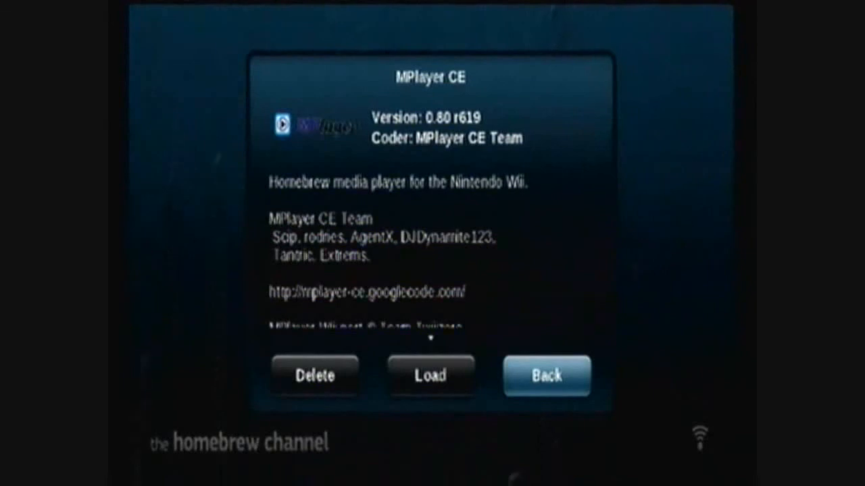
pyautogui.click(546, 376)
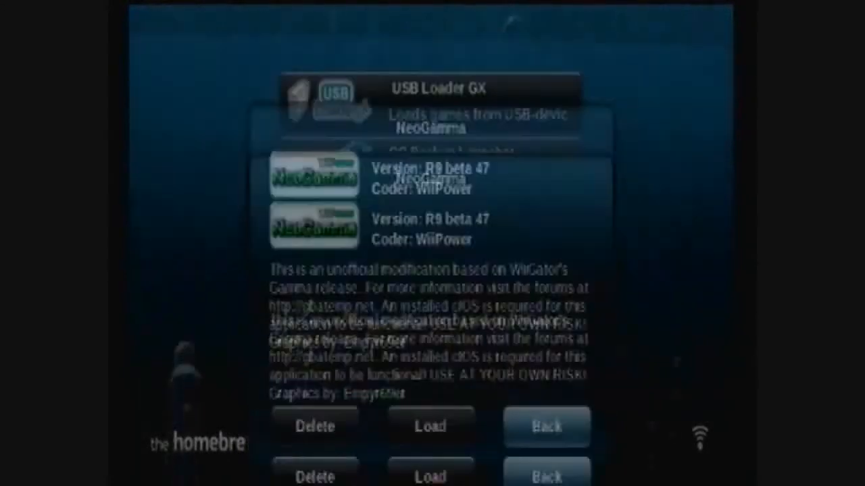
pyautogui.click(546, 427)
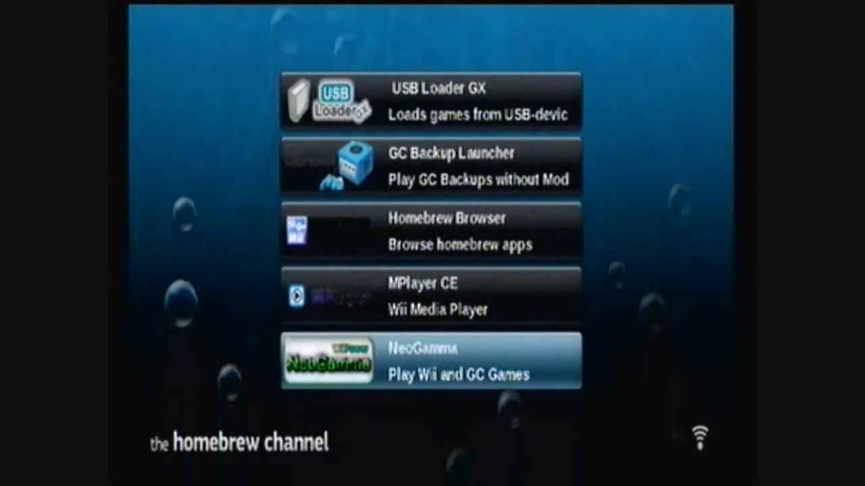